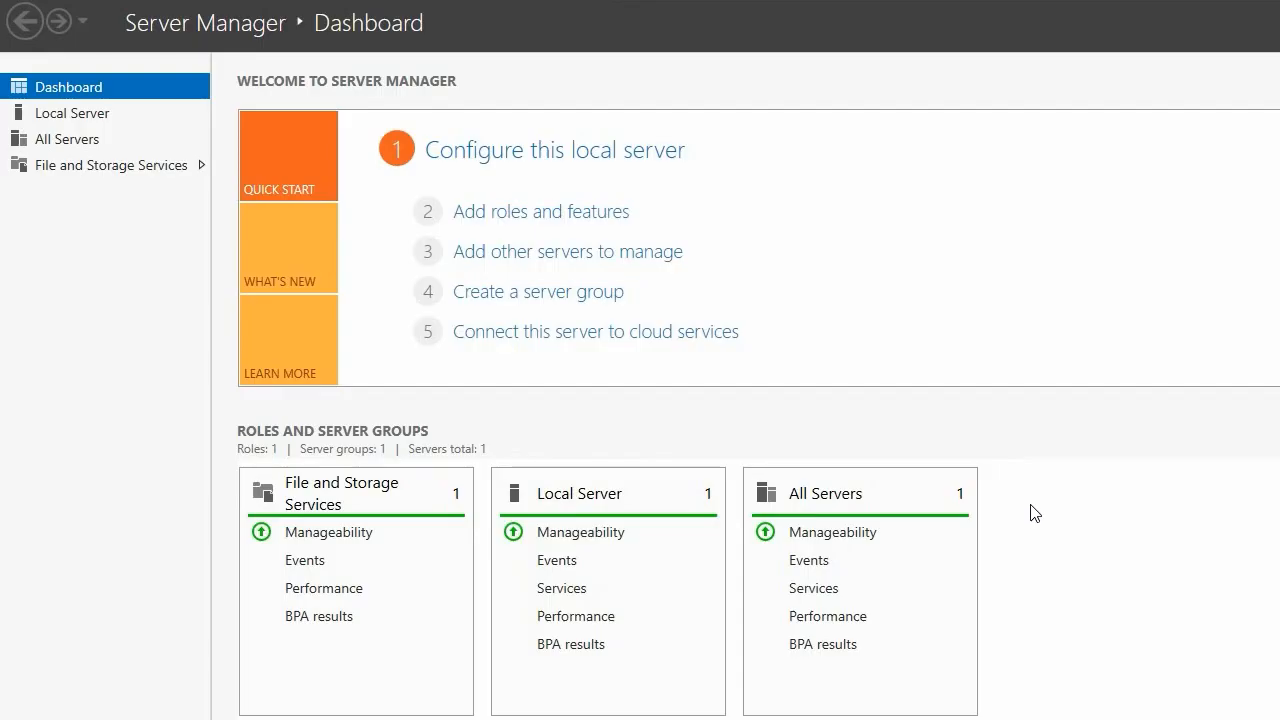
pyautogui.moveTo(535, 222)
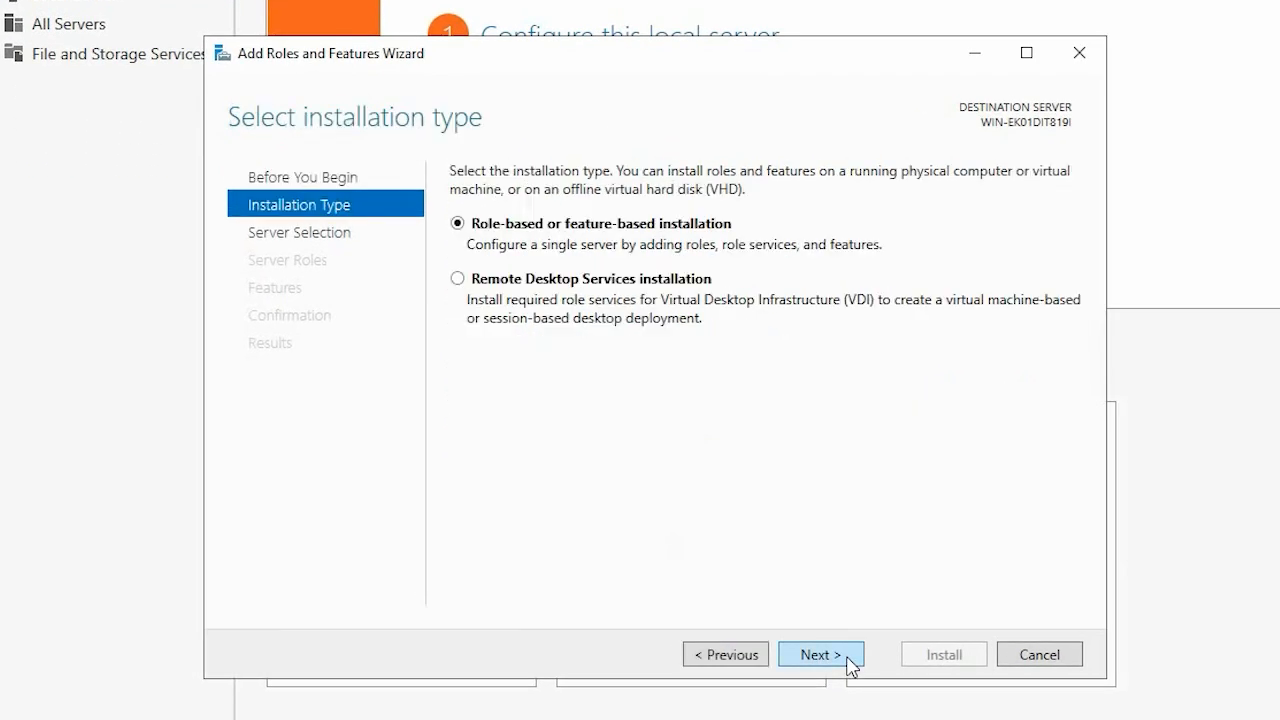
# Install the Multipath I/O feature with automatic restart allowed, then close the wizard
pyautogui.click(820, 654)
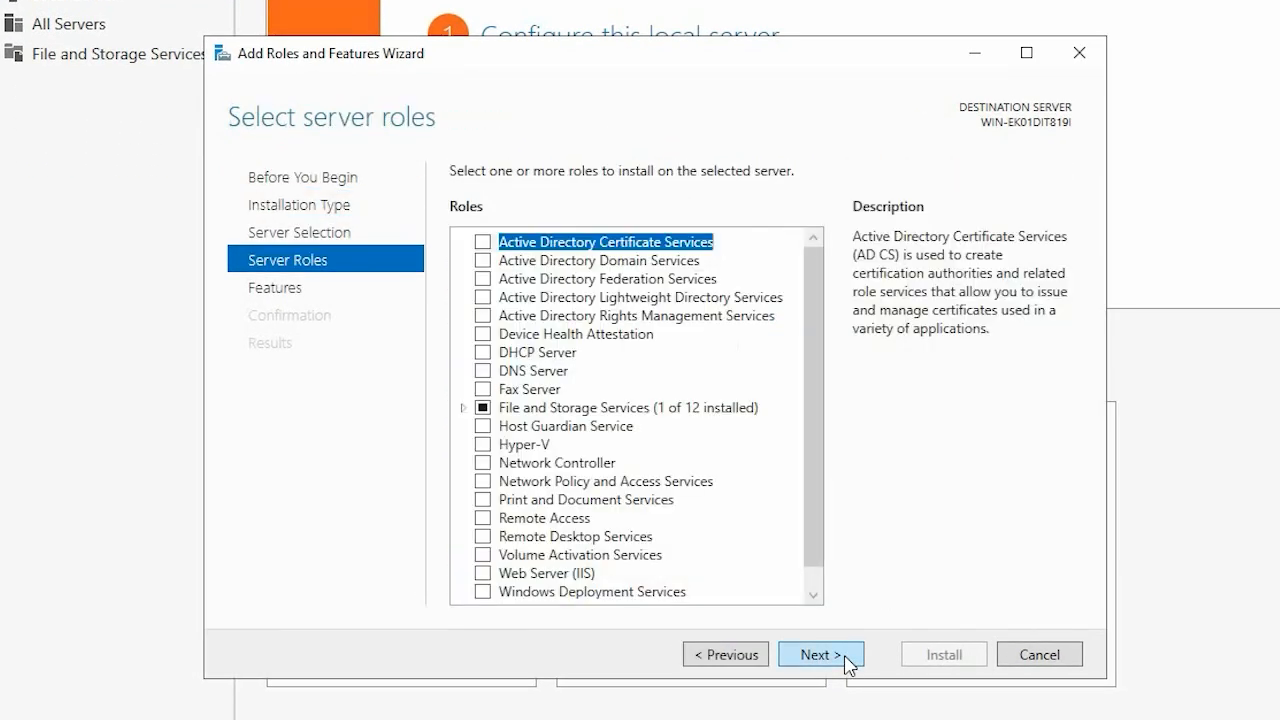
pyautogui.click(821, 654)
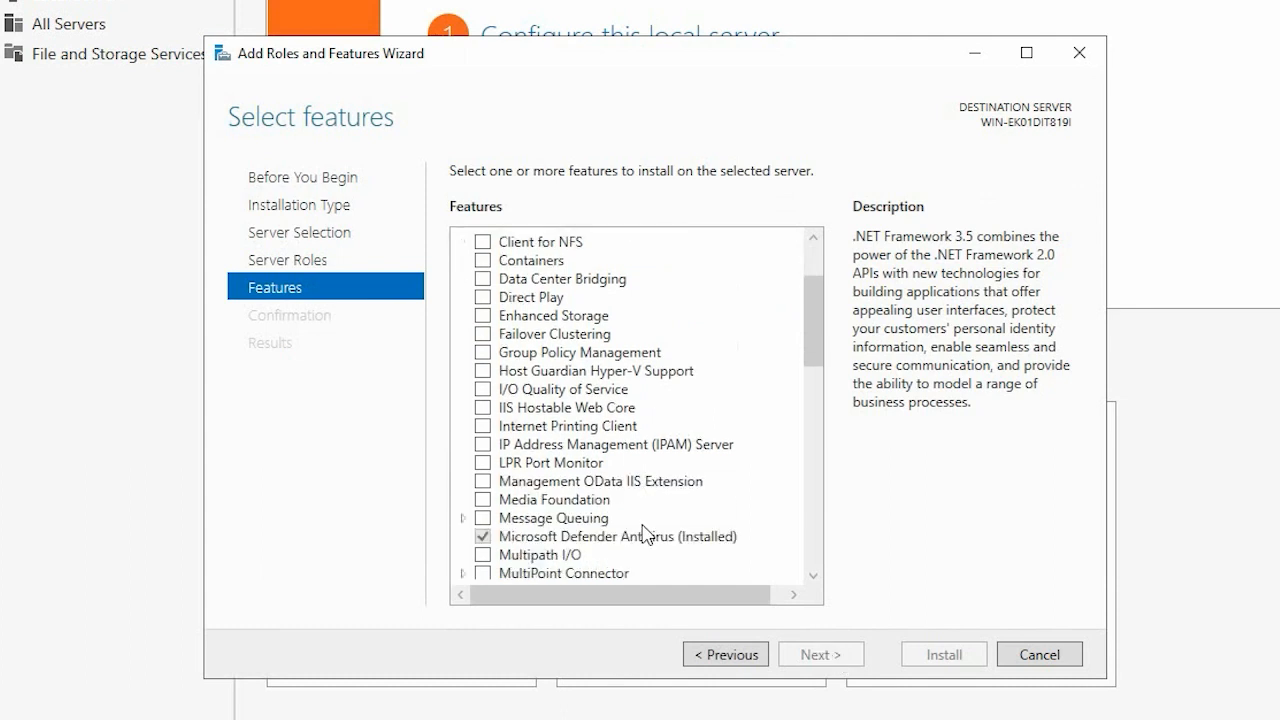
pyautogui.click(483, 499)
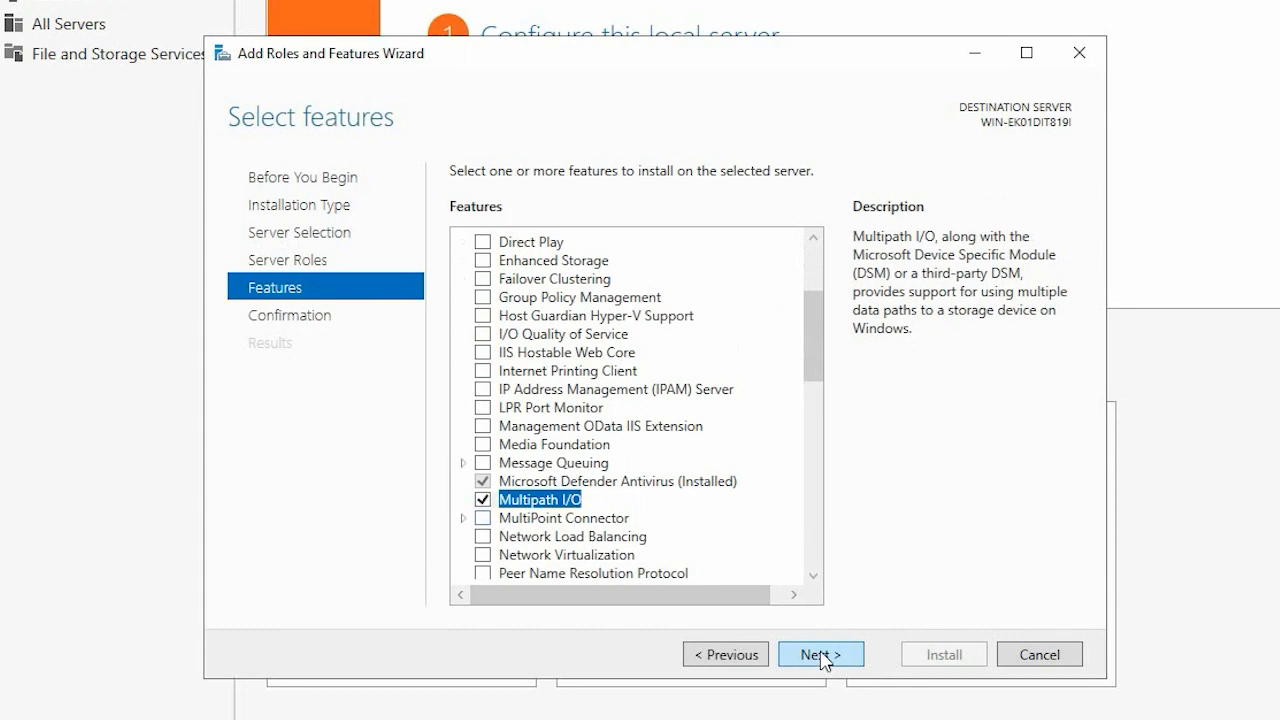
pyautogui.click(820, 654)
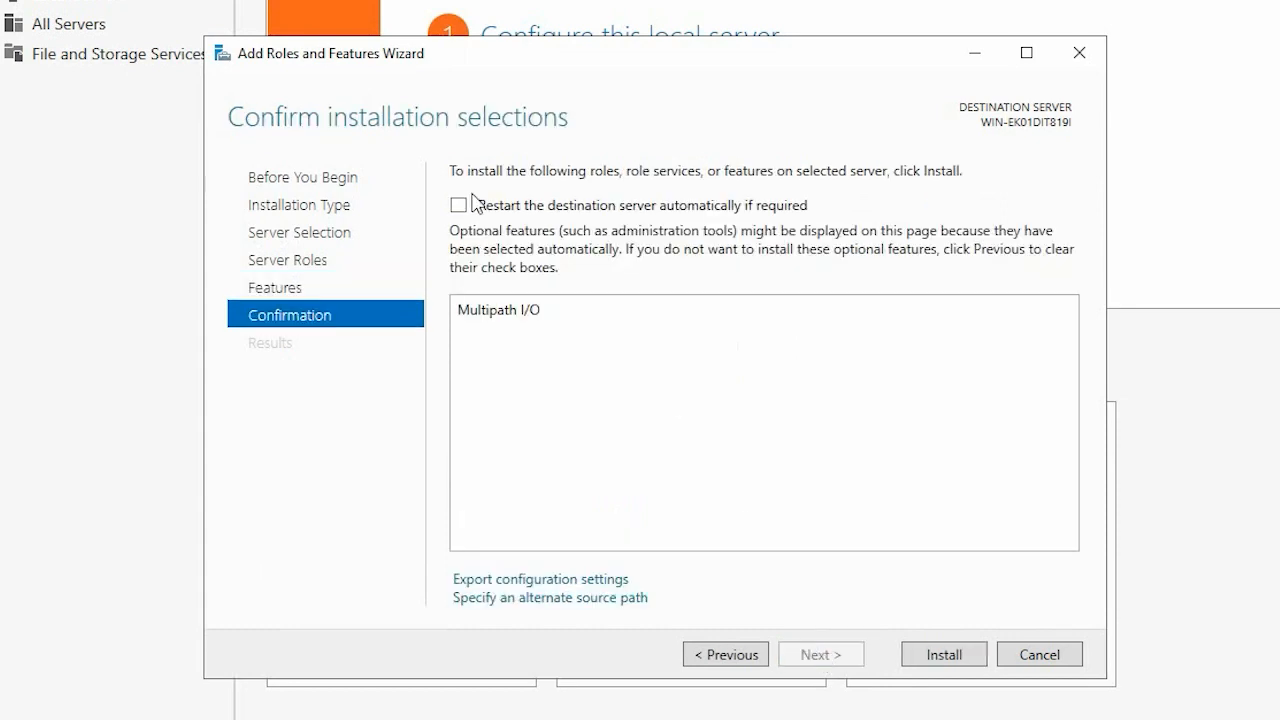
pyautogui.click(458, 204)
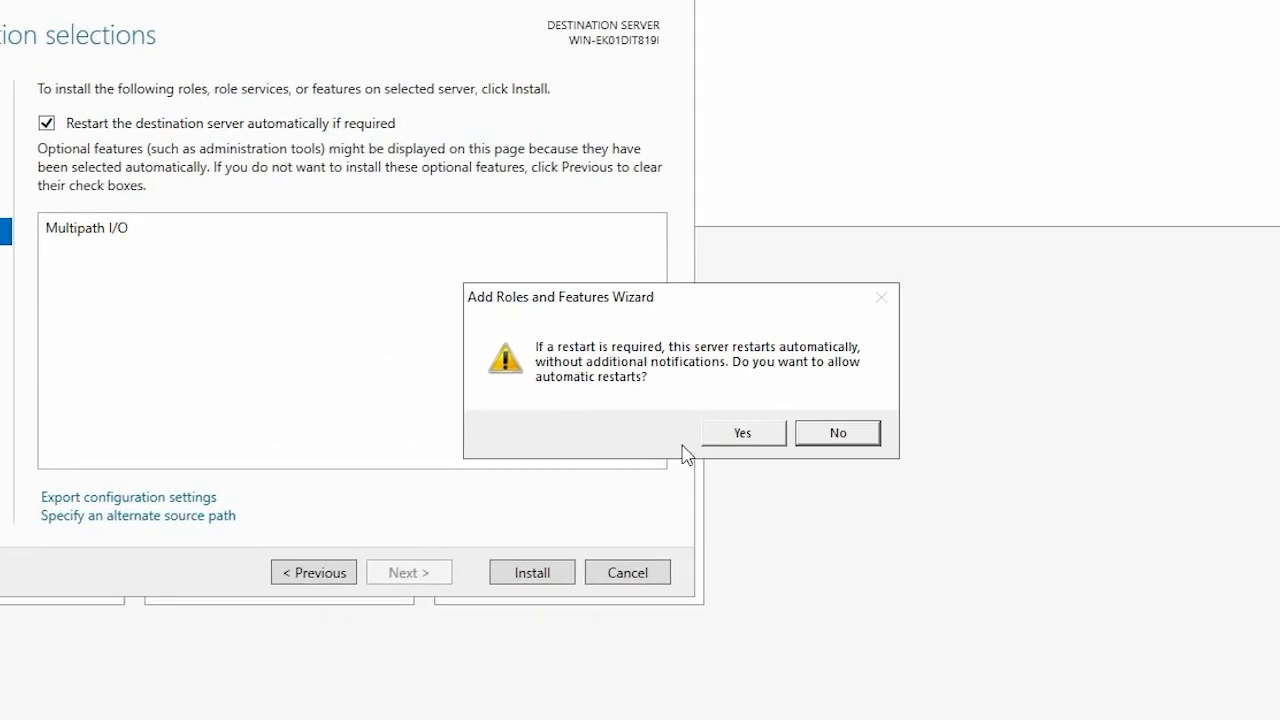
pyautogui.click(741, 432)
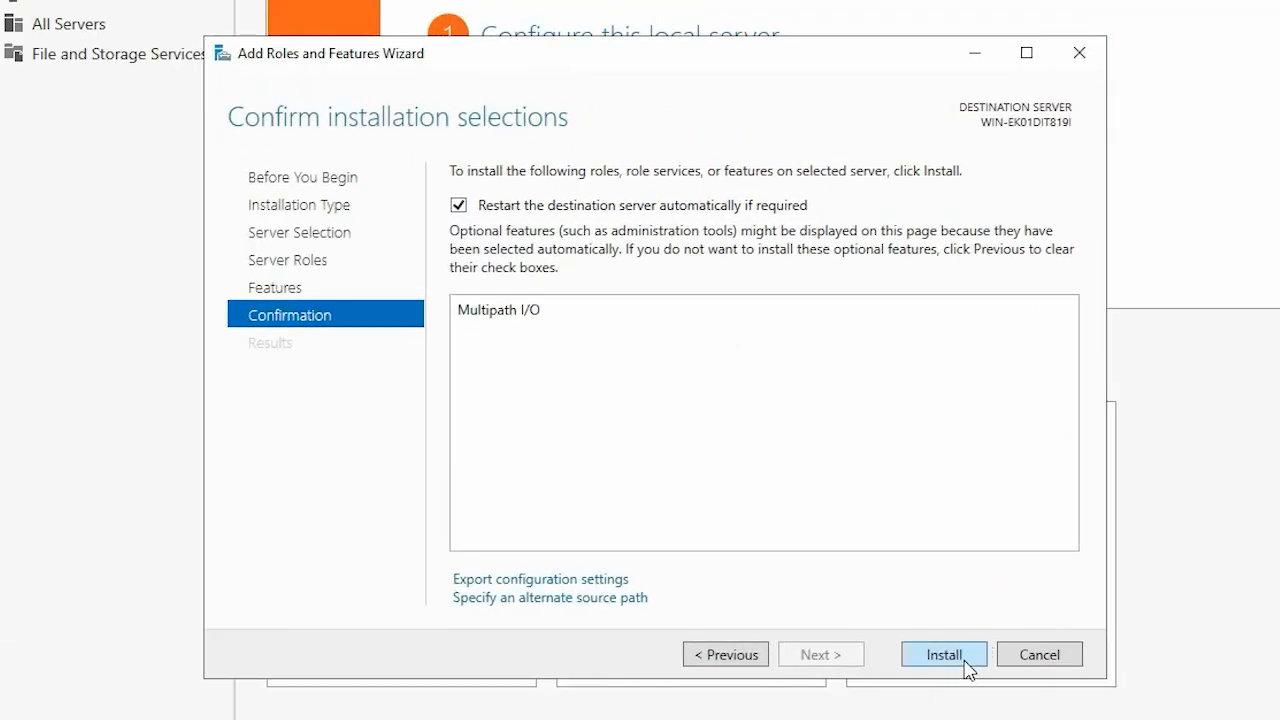
pyautogui.click(941, 654)
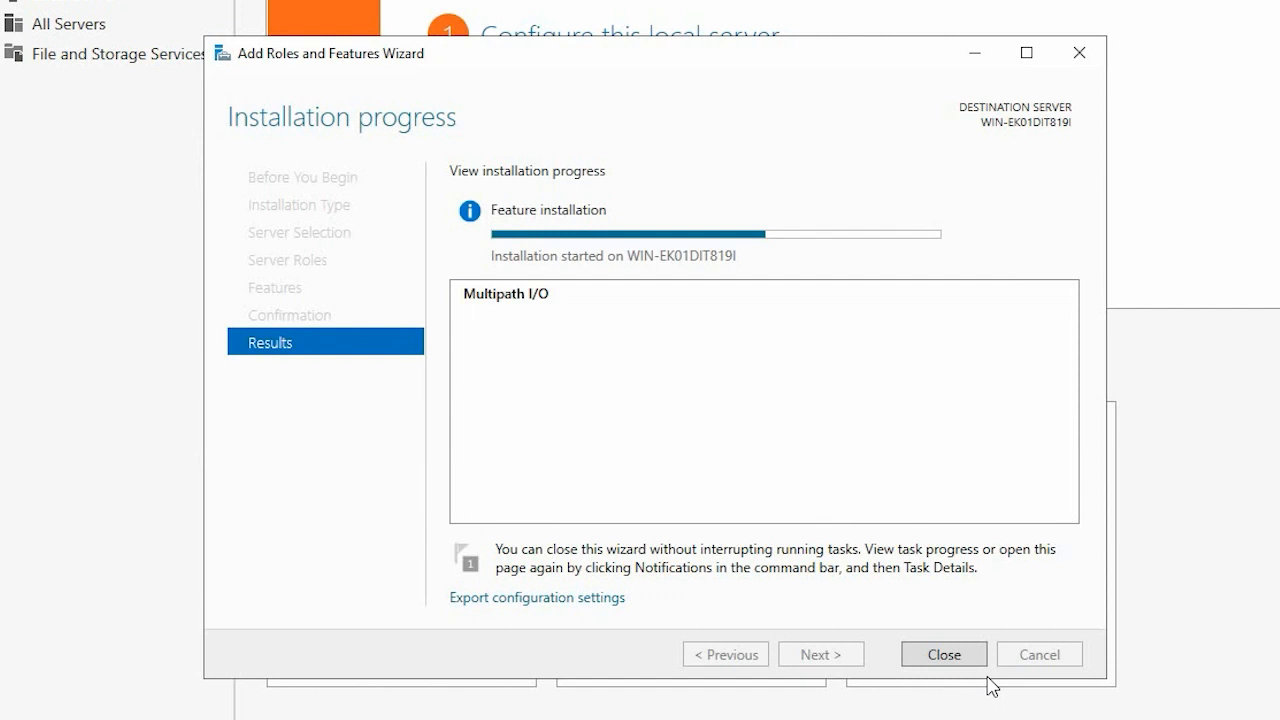
pyautogui.click(942, 654)
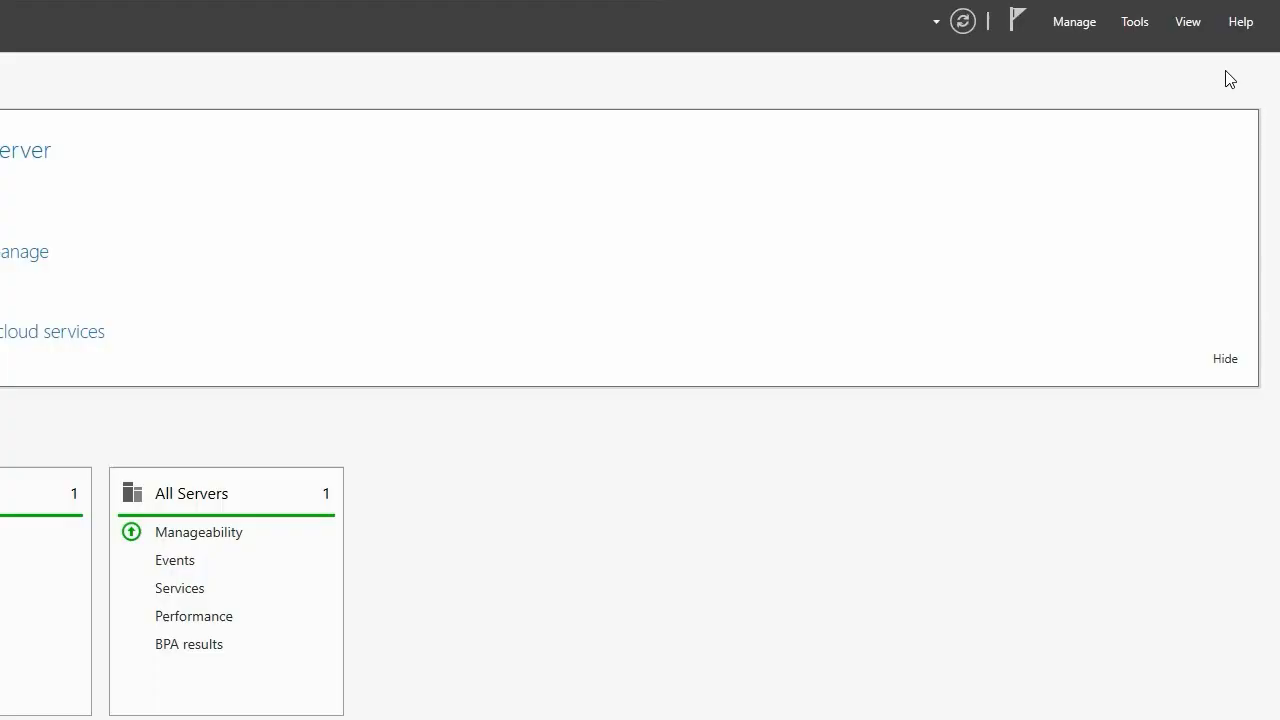
# Launch administrator Windows PowerShell from Server Manager Tools and start typing 'get-I'
pyautogui.click(1134, 21)
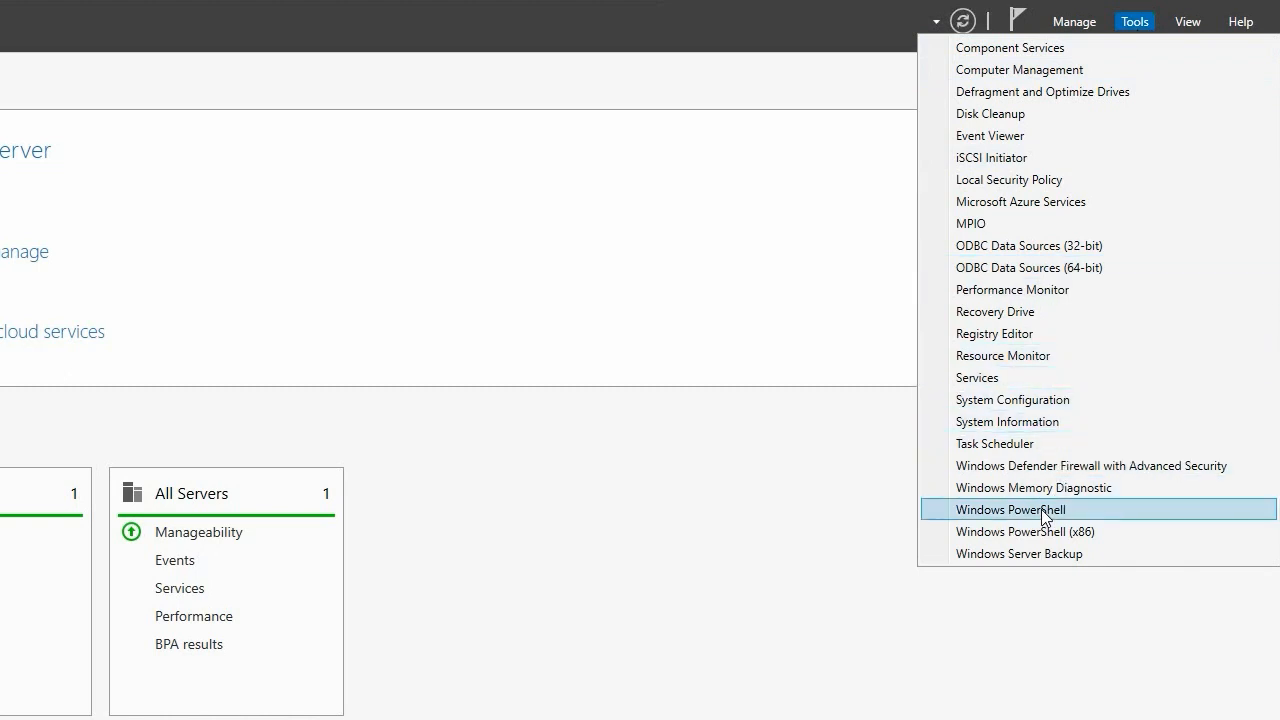
pyautogui.click(1010, 509)
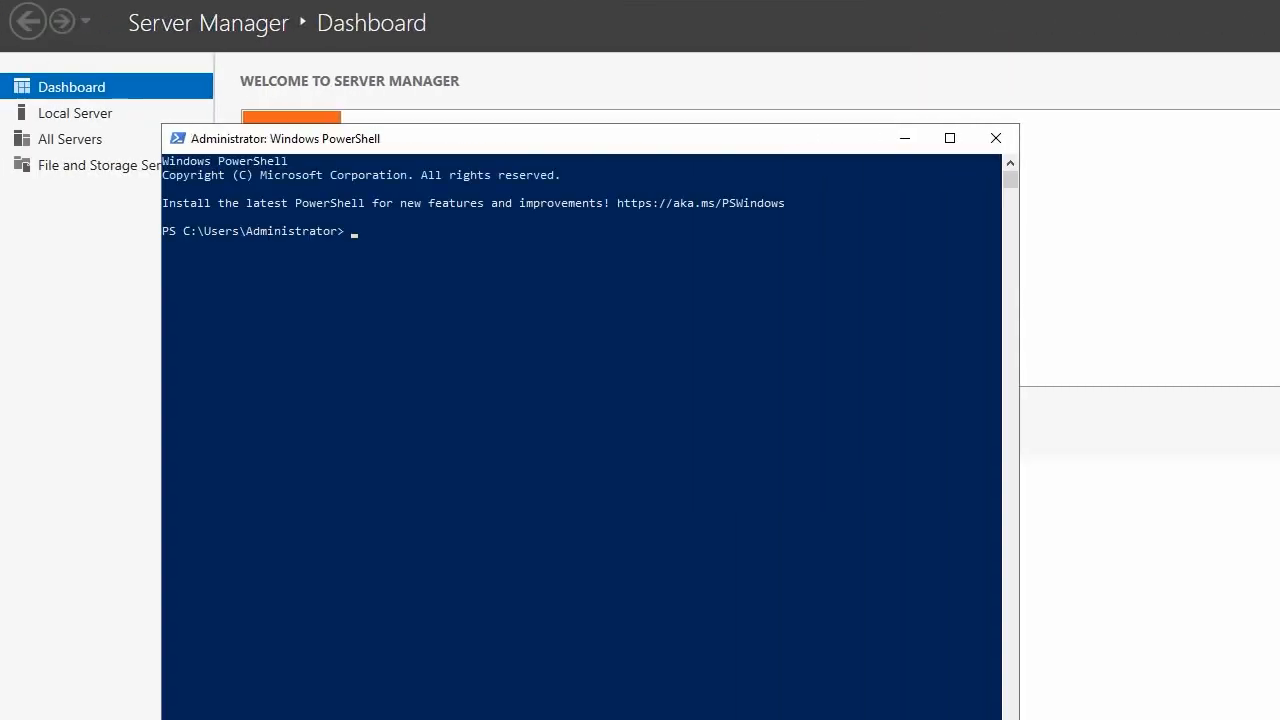
pyautogui.write('get-I')
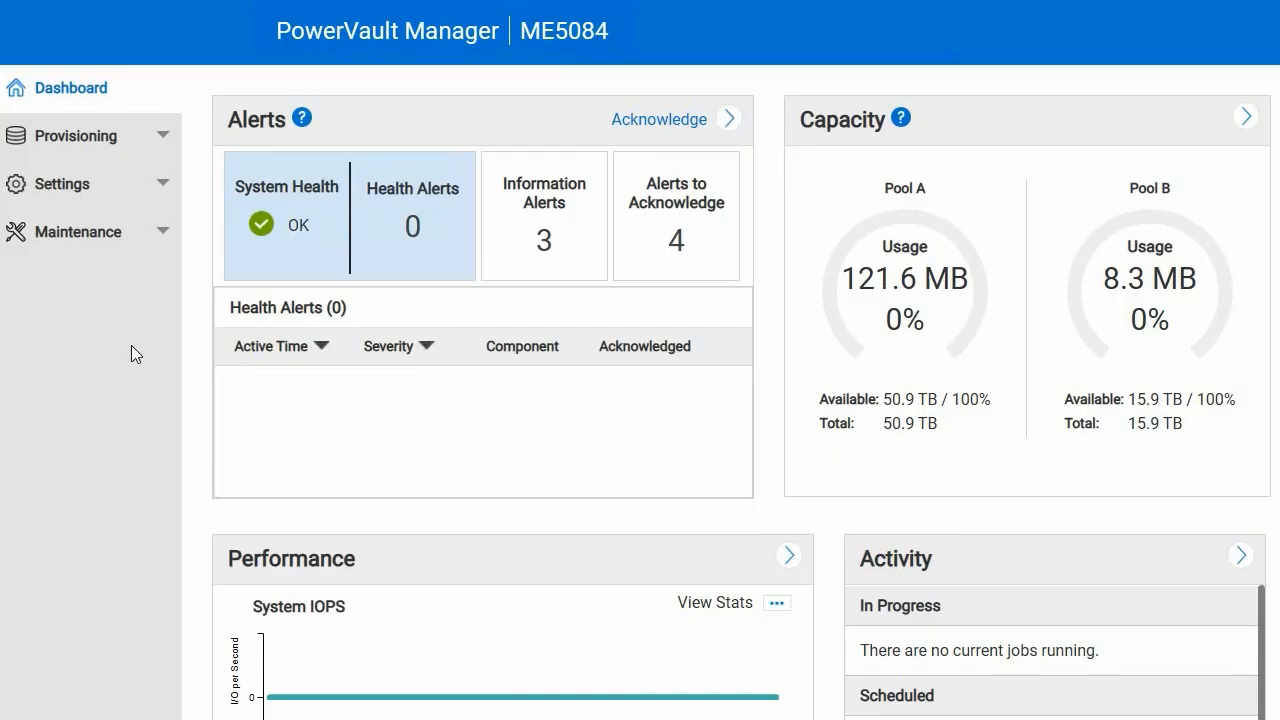
pyautogui.moveTo(140, 283)
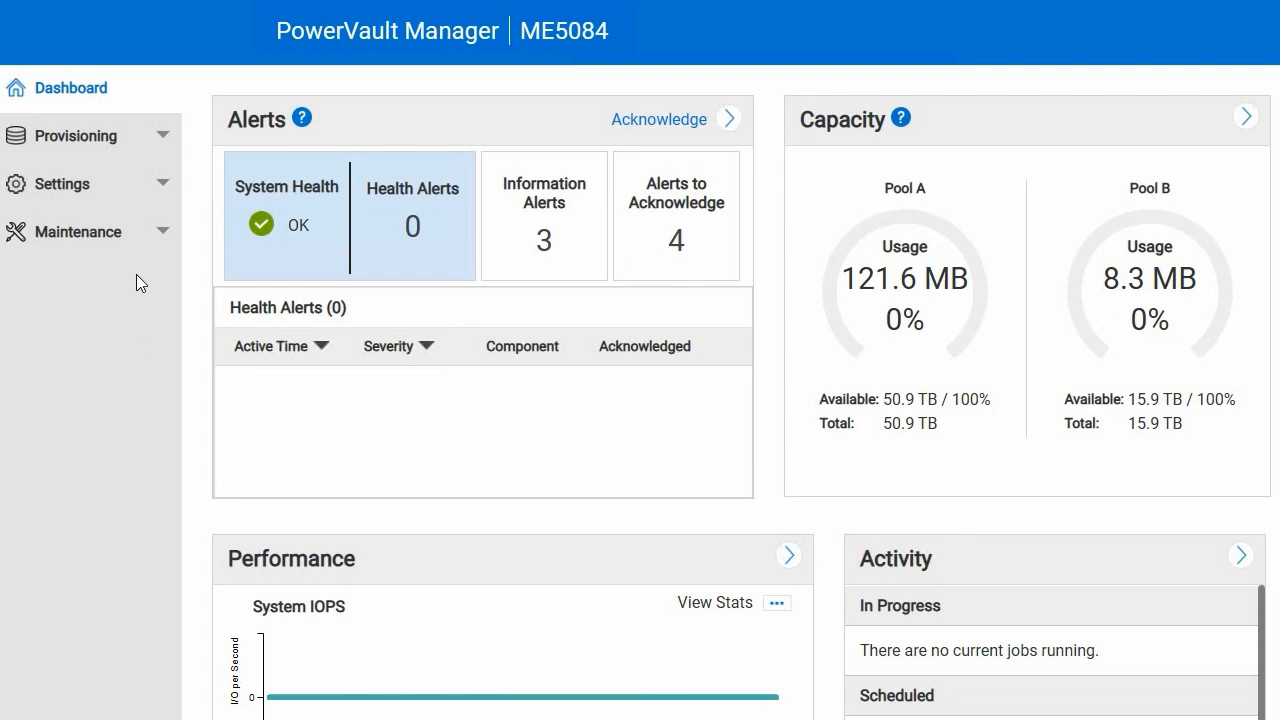
# Create host 'Host1' under Provisioning > Hosts and add its single initiator
pyautogui.click(75, 135)
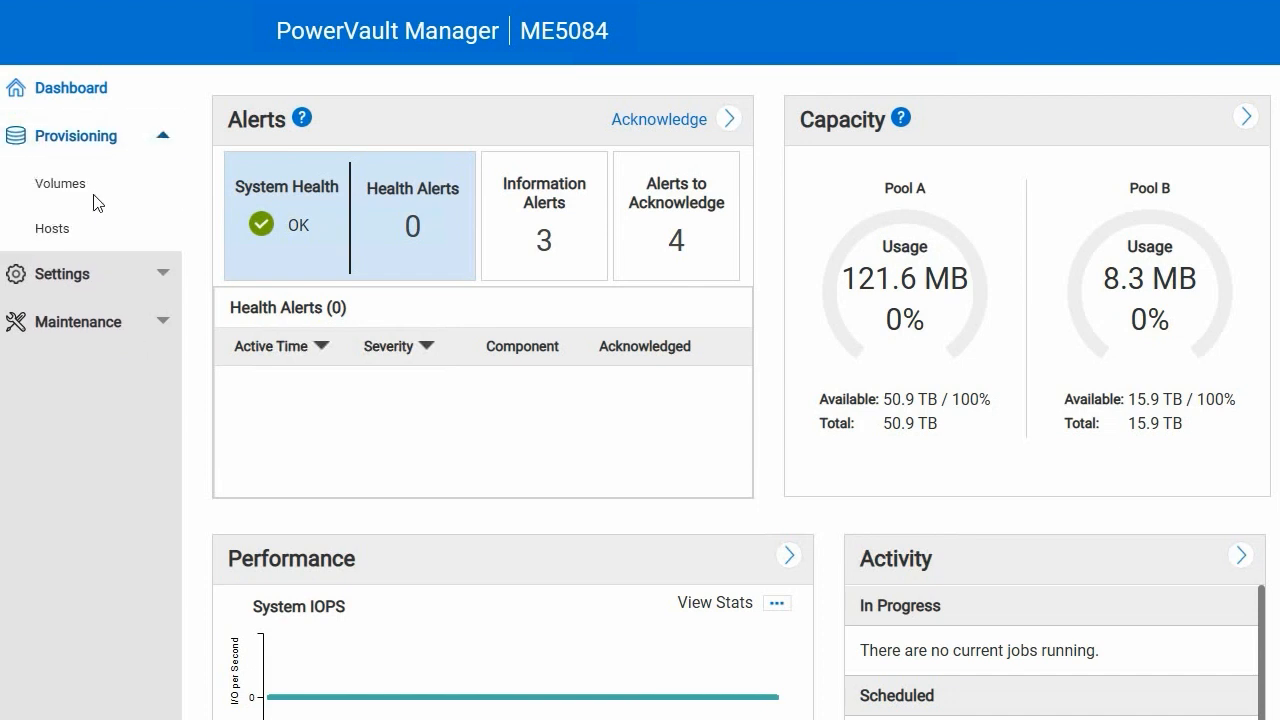
pyautogui.click(52, 228)
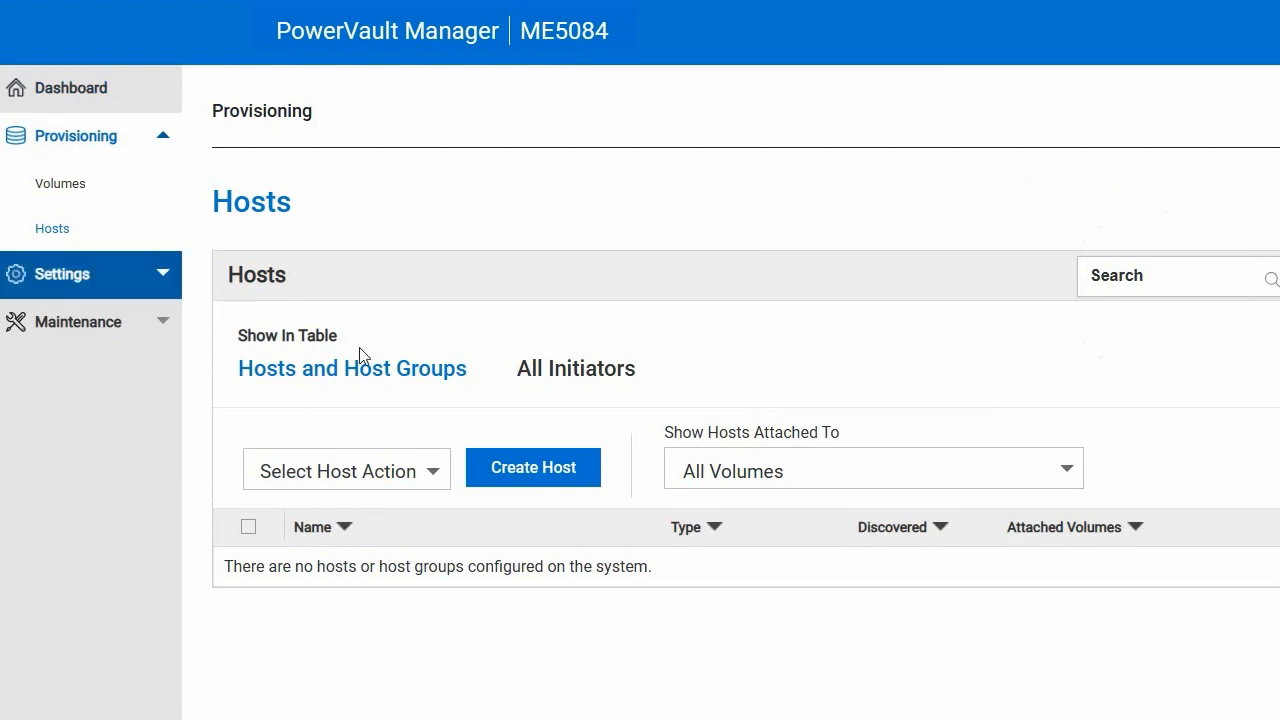
pyautogui.click(533, 467)
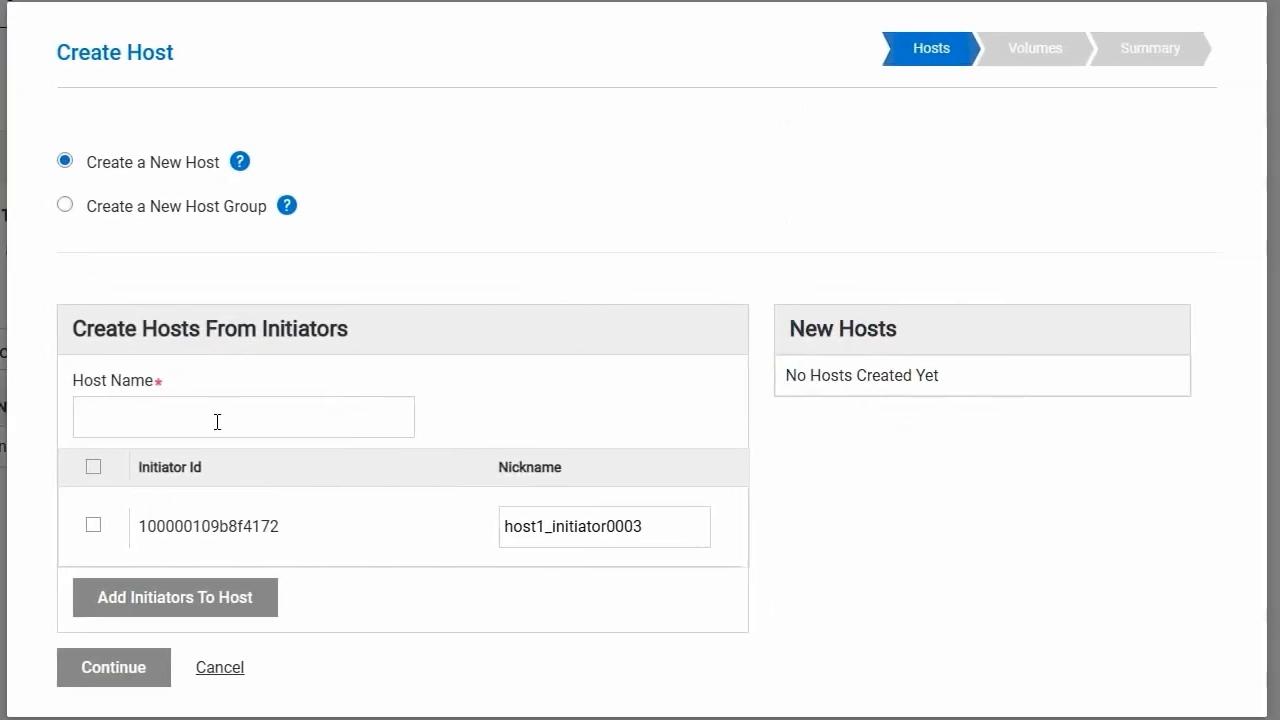
pyautogui.write('Host1')
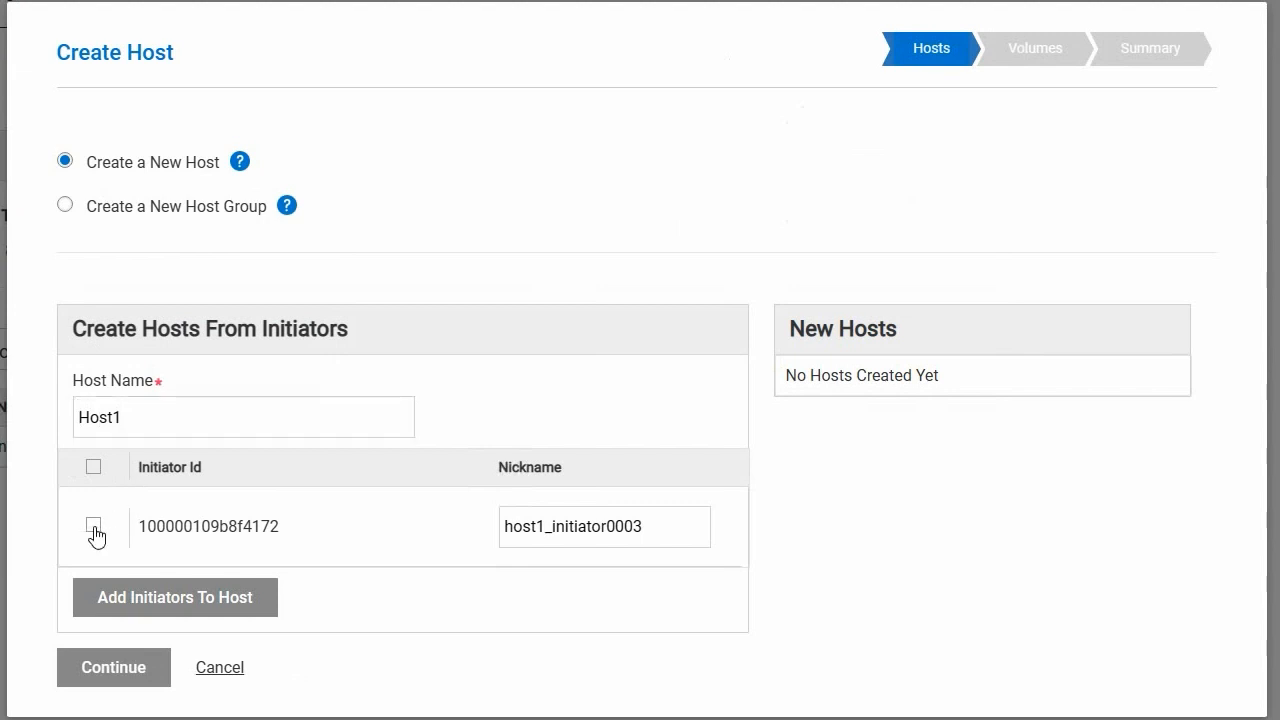
pyautogui.click(93, 526)
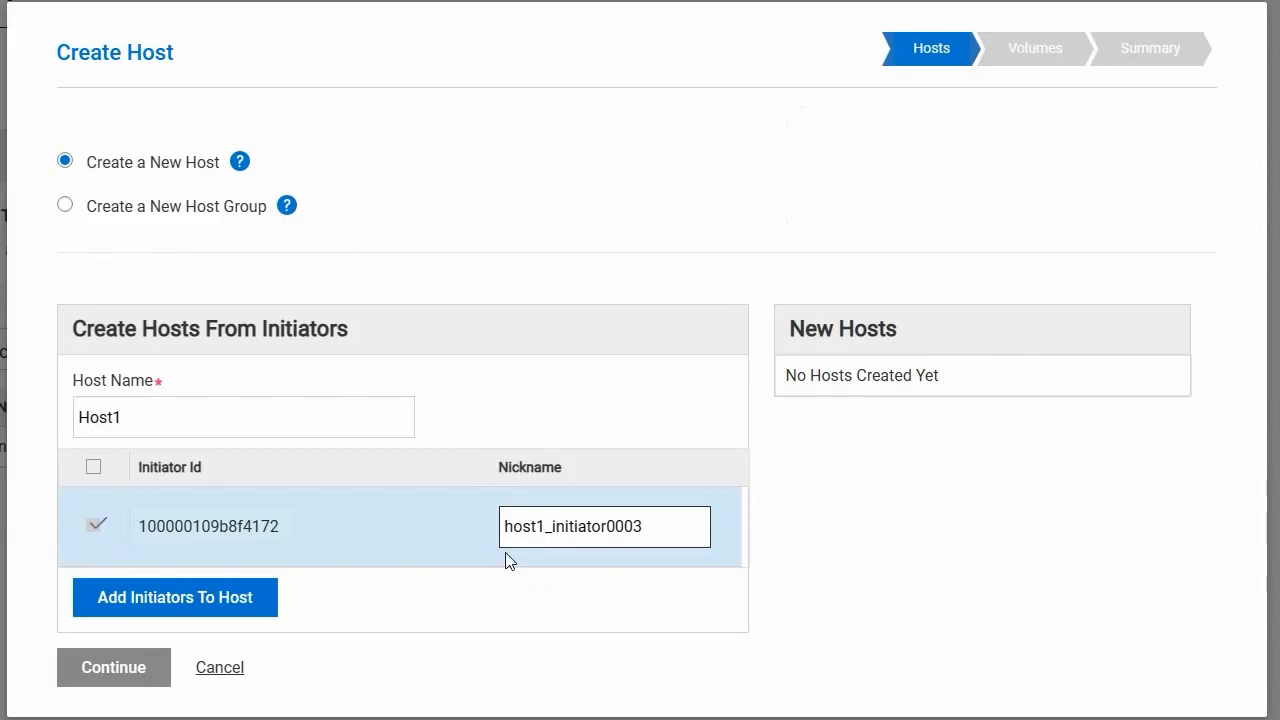
pyautogui.click(174, 597)
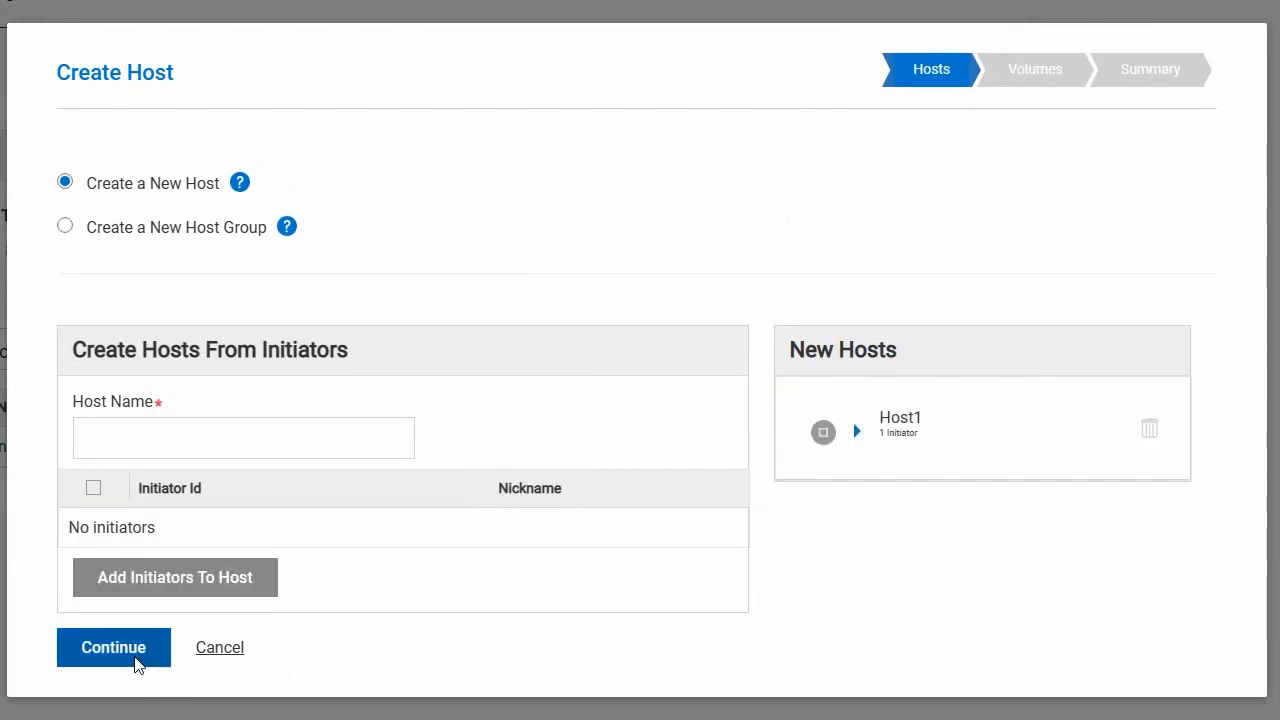
# Define new volume 'Volume1', 200 GB in pool A, and add it to the host's list
pyautogui.click(113, 647)
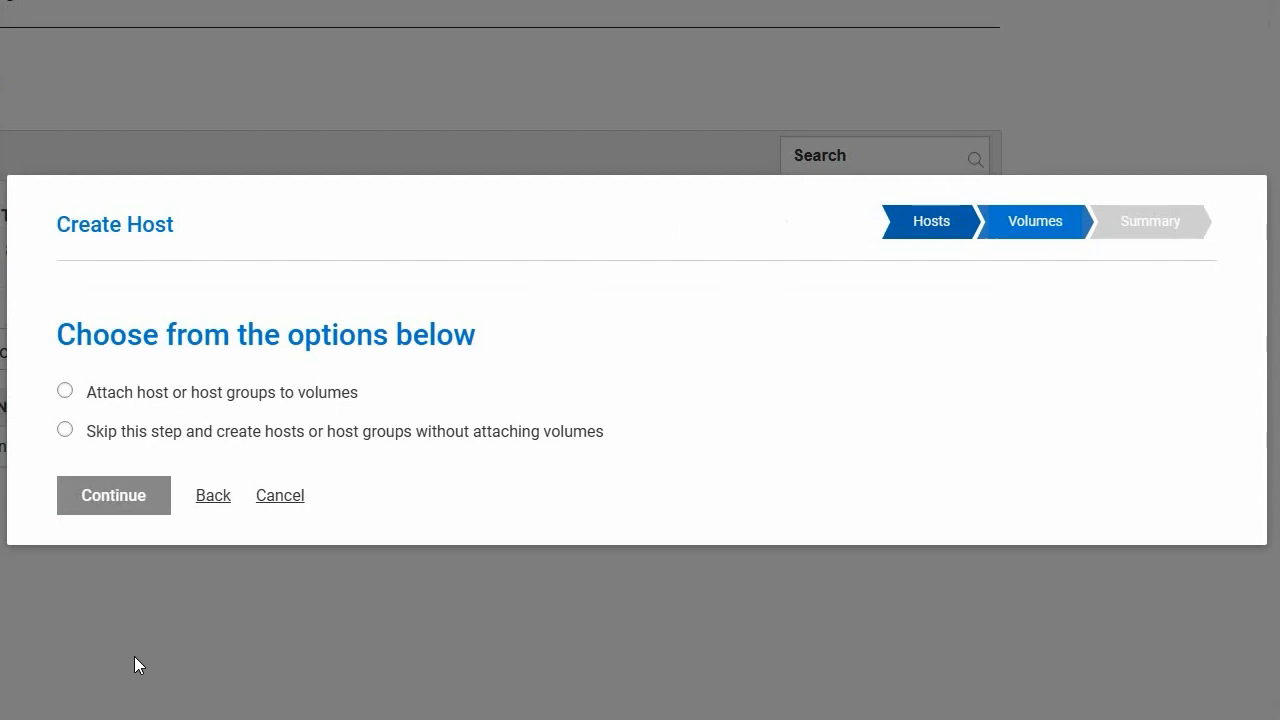
pyautogui.moveTo(101, 553)
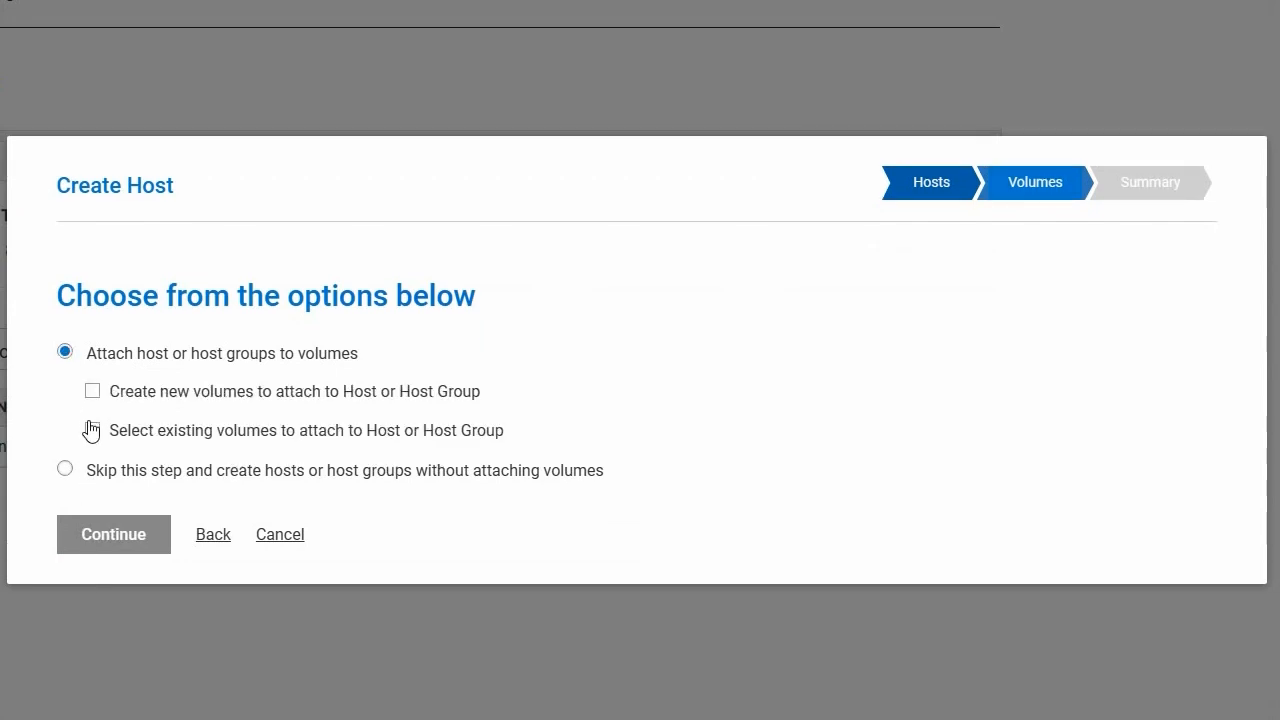
pyautogui.click(92, 391)
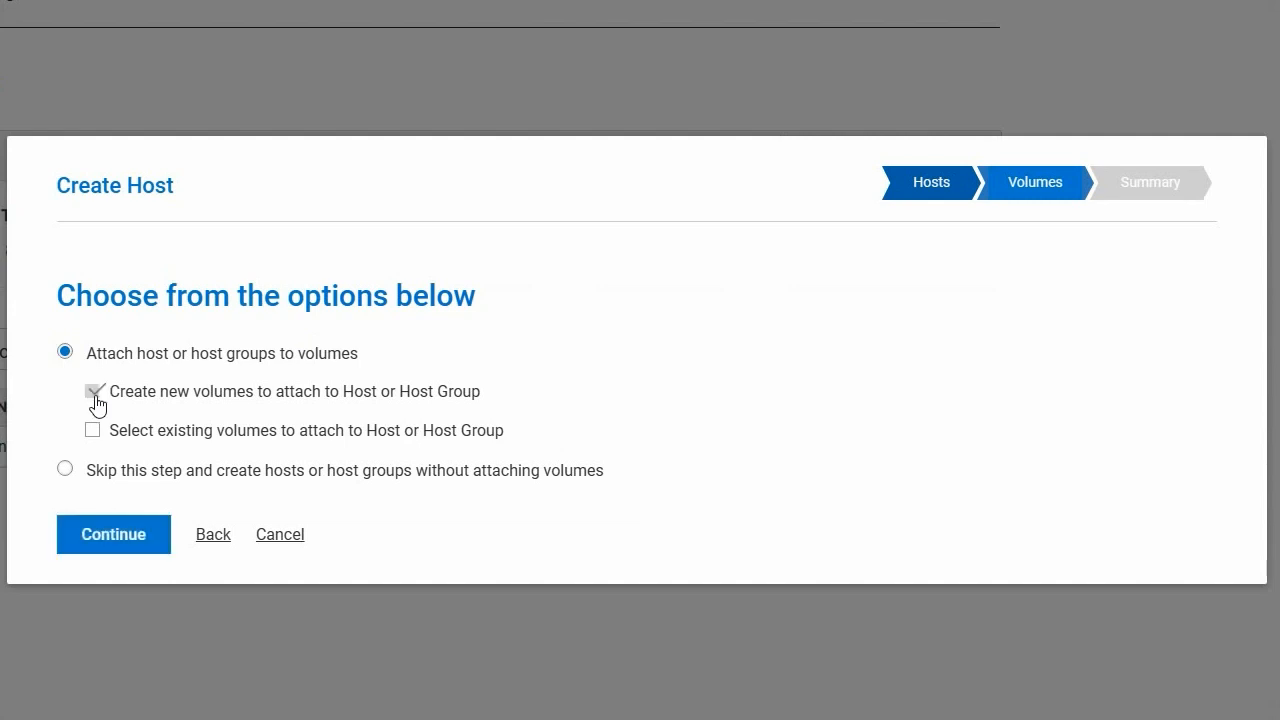
pyautogui.moveTo(110, 440)
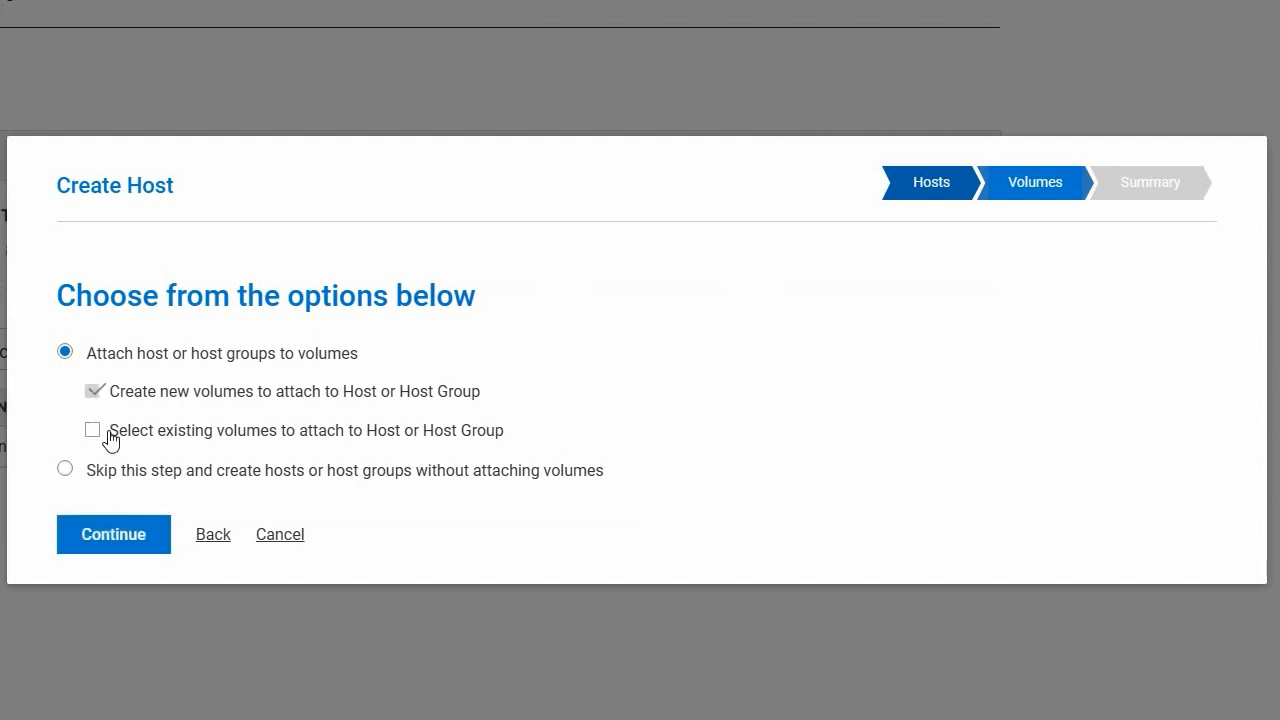
pyautogui.click(113, 533)
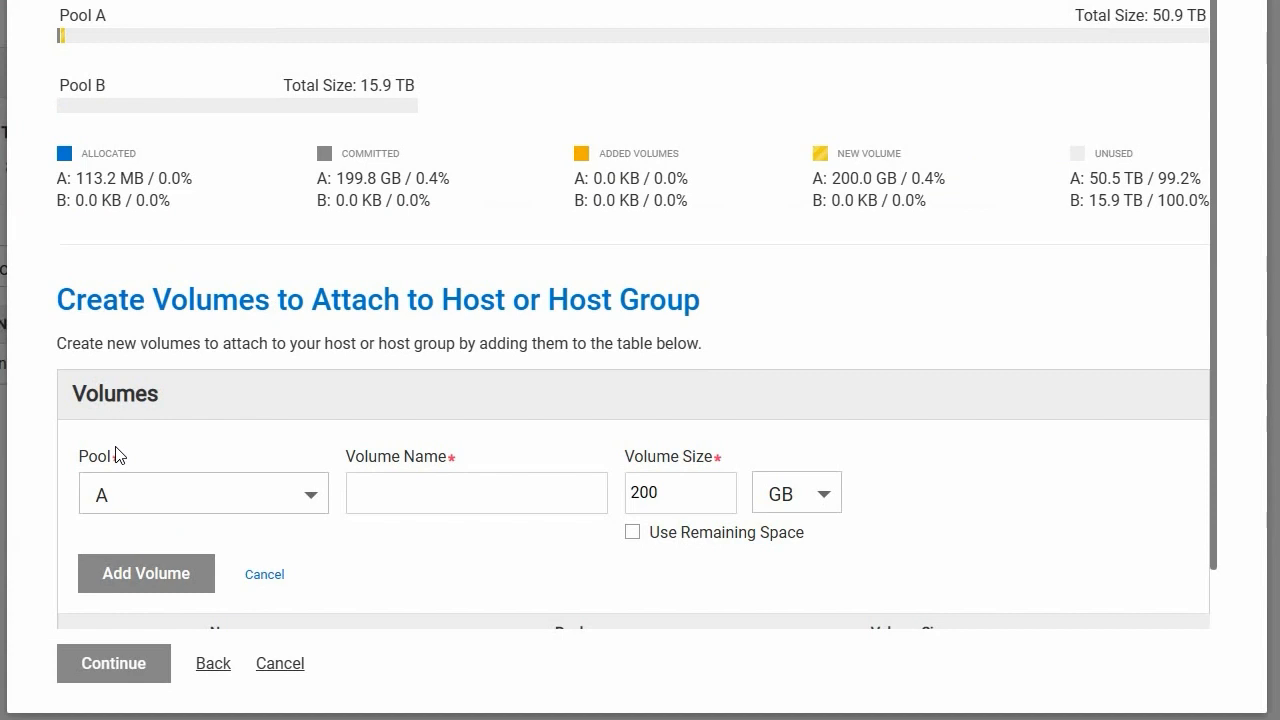
pyautogui.click(476, 492)
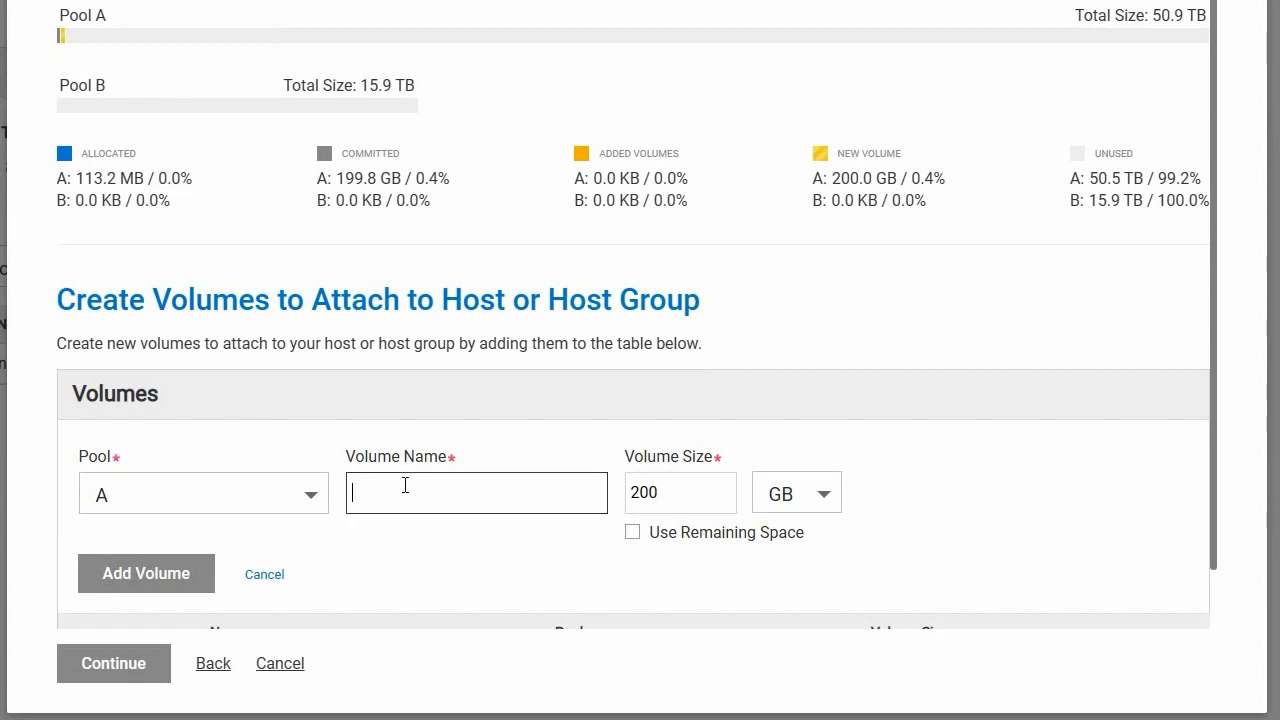
pyautogui.write('Volume1')
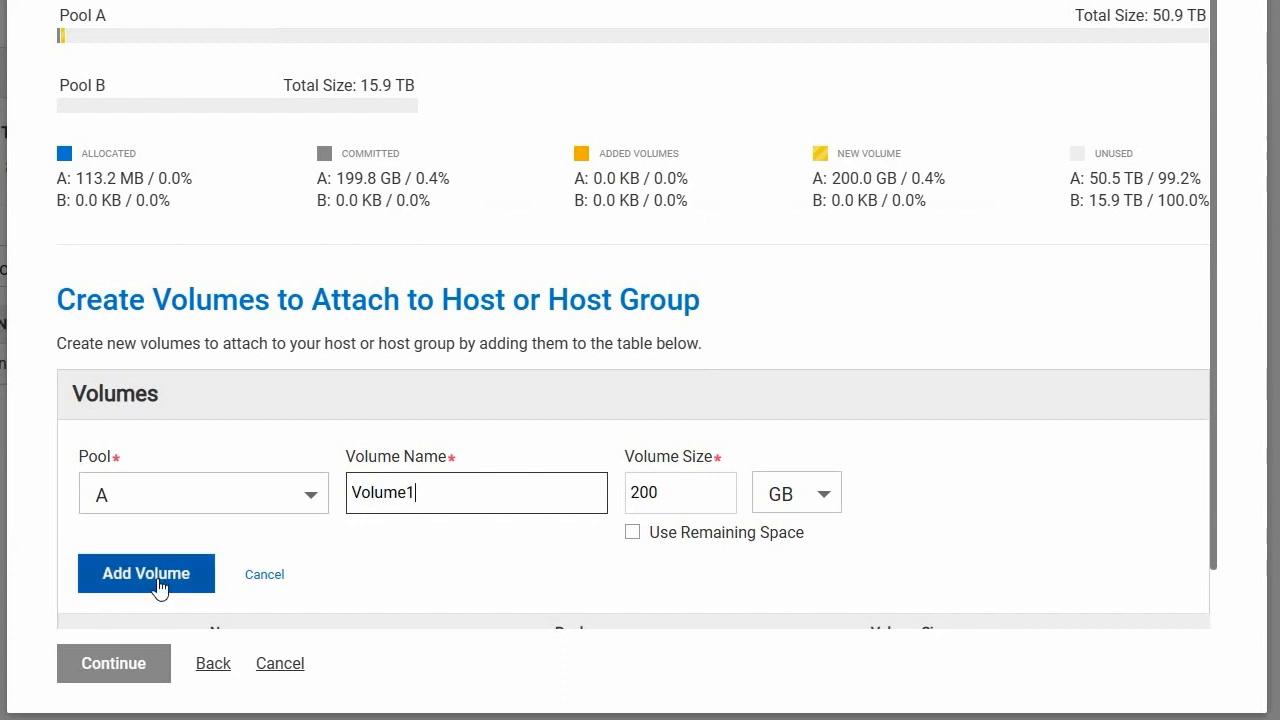
pyautogui.click(145, 573)
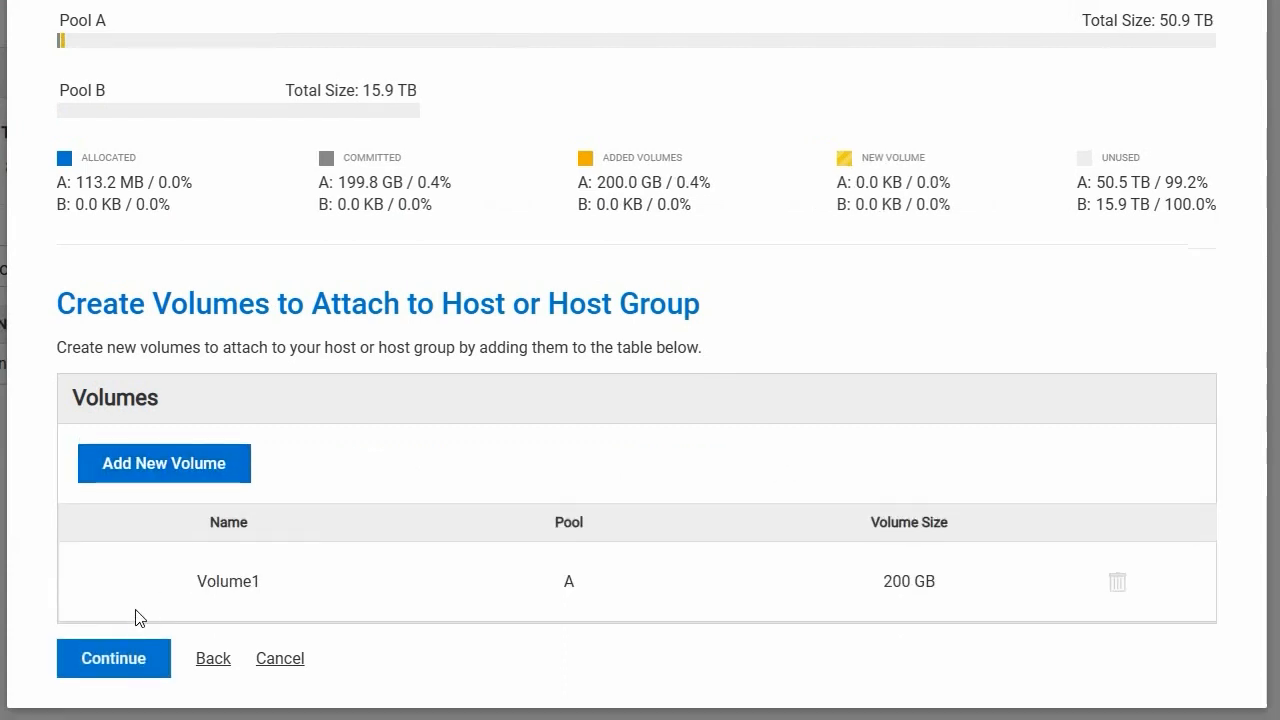
# Review the summary, apply the Host1 and Volume1 configuration, and dismiss the success dialog
pyautogui.click(113, 657)
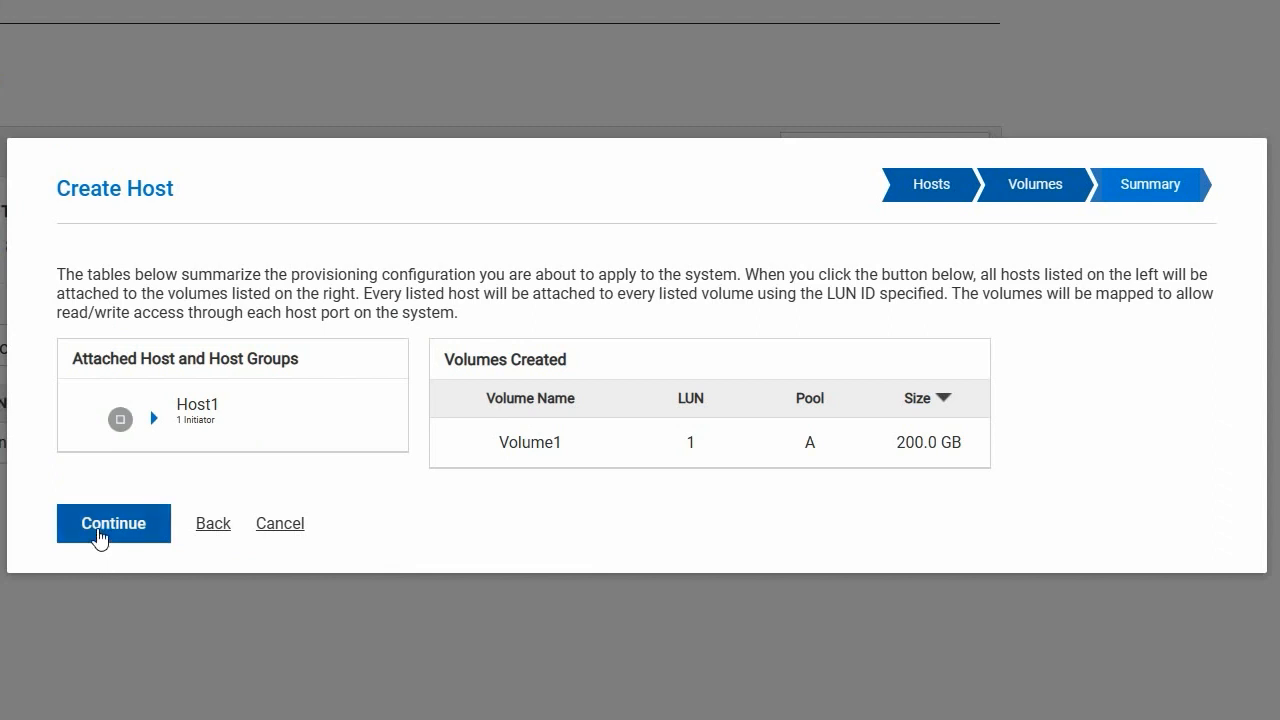
pyautogui.click(113, 523)
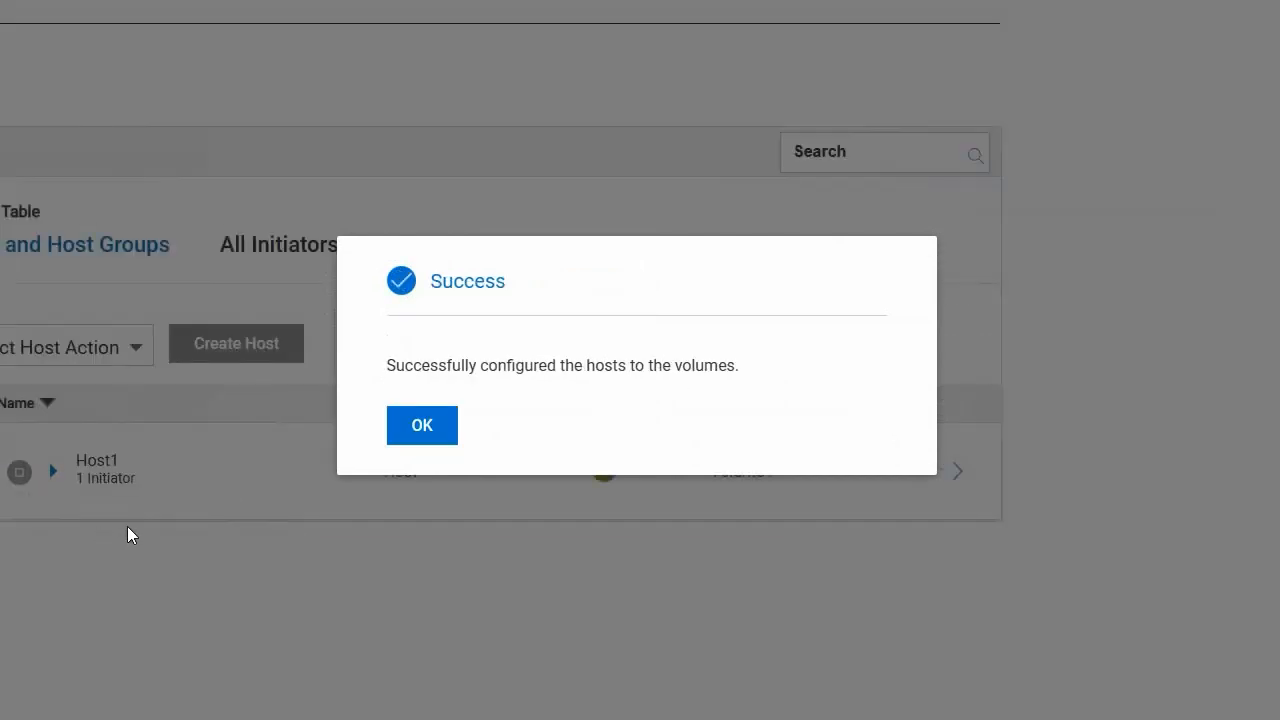
pyautogui.click(421, 425)
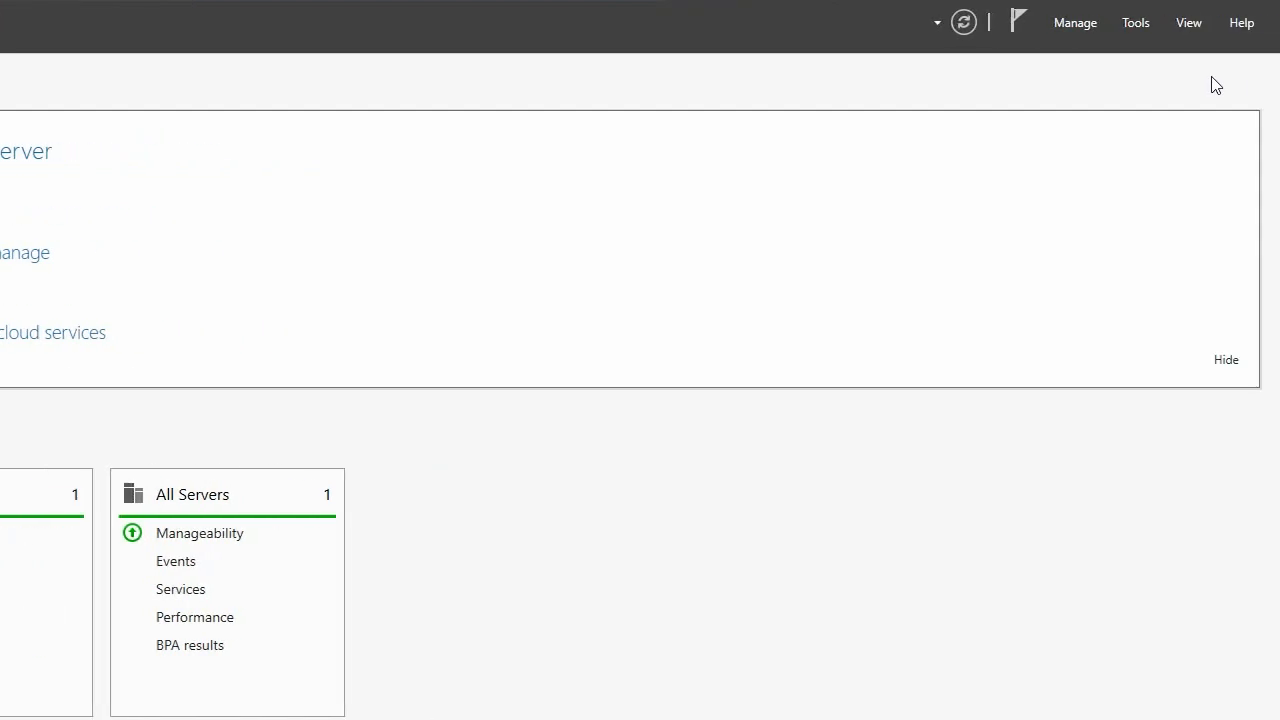
# In MPIO properties, add DellEMC ME5 from Discover Multi-Paths and close the dialog
pyautogui.click(1135, 22)
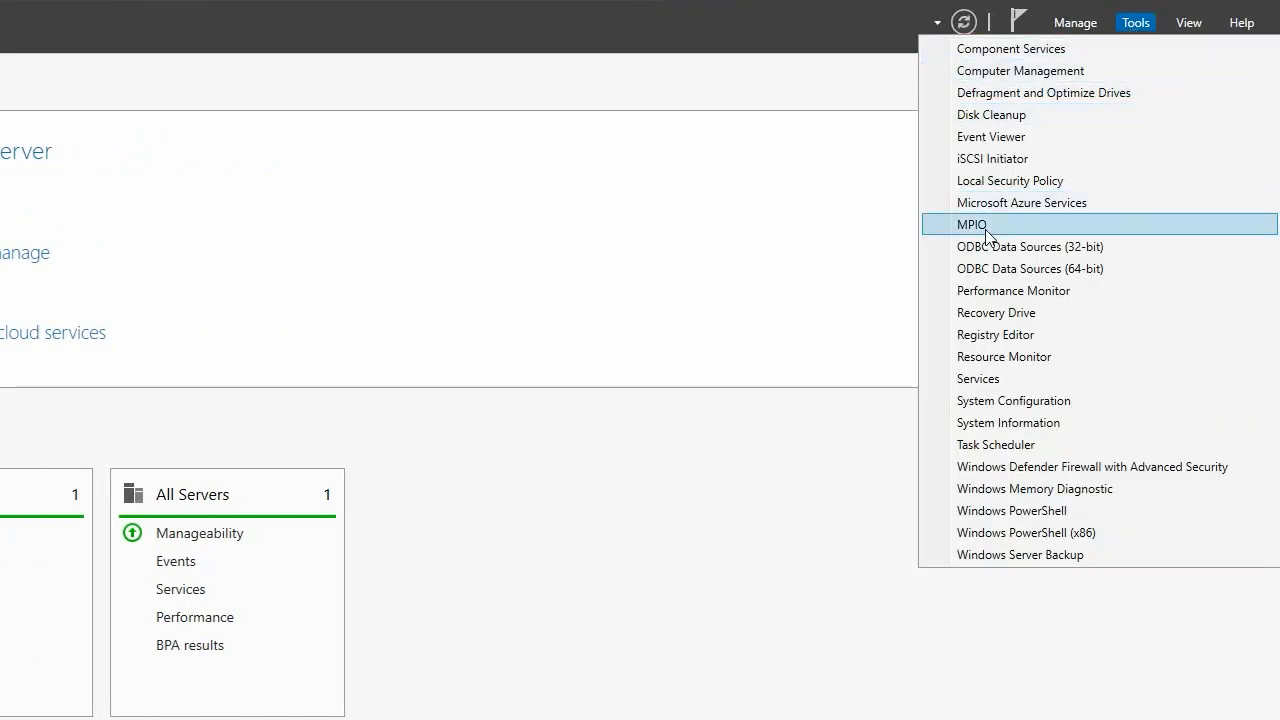
pyautogui.click(971, 224)
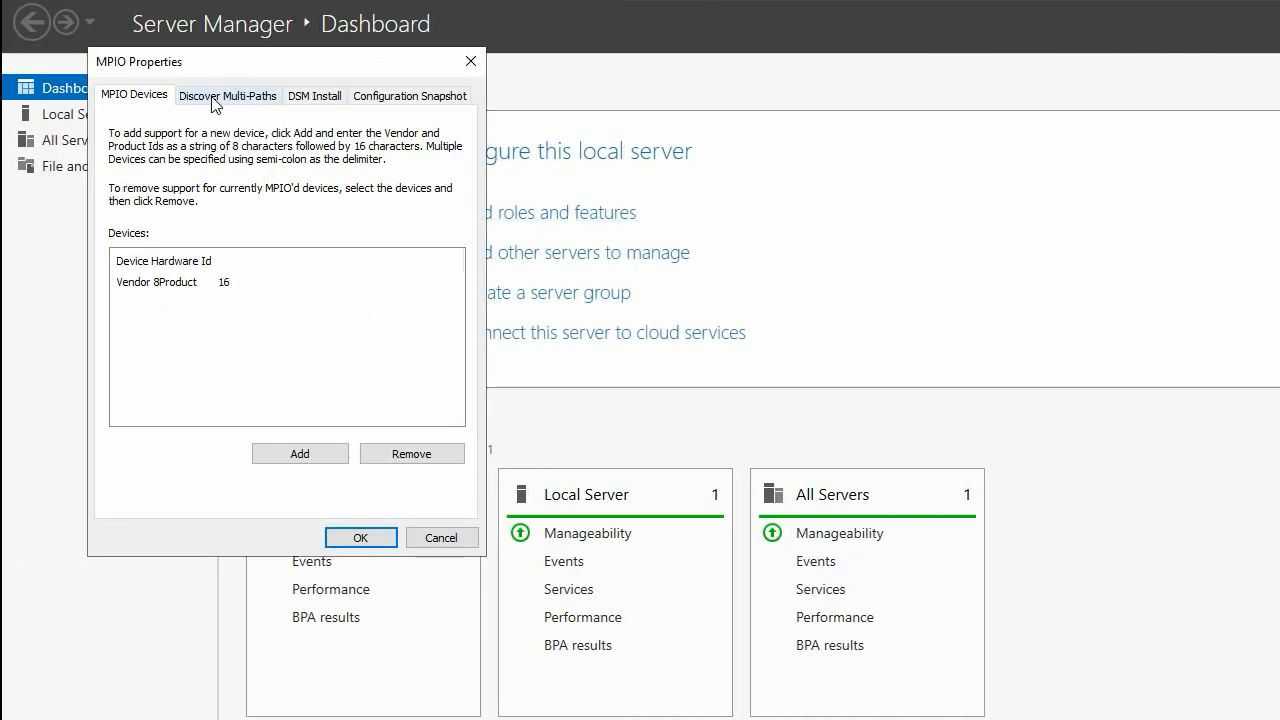
pyautogui.click(227, 95)
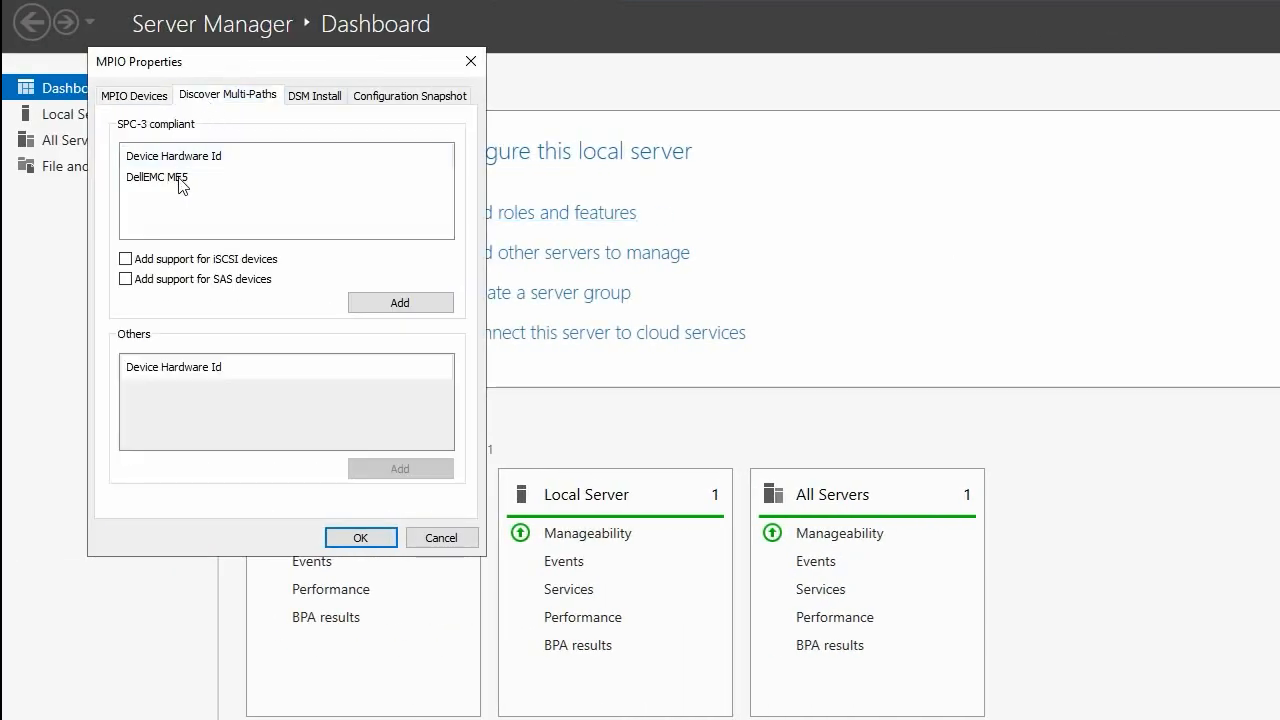
pyautogui.click(157, 176)
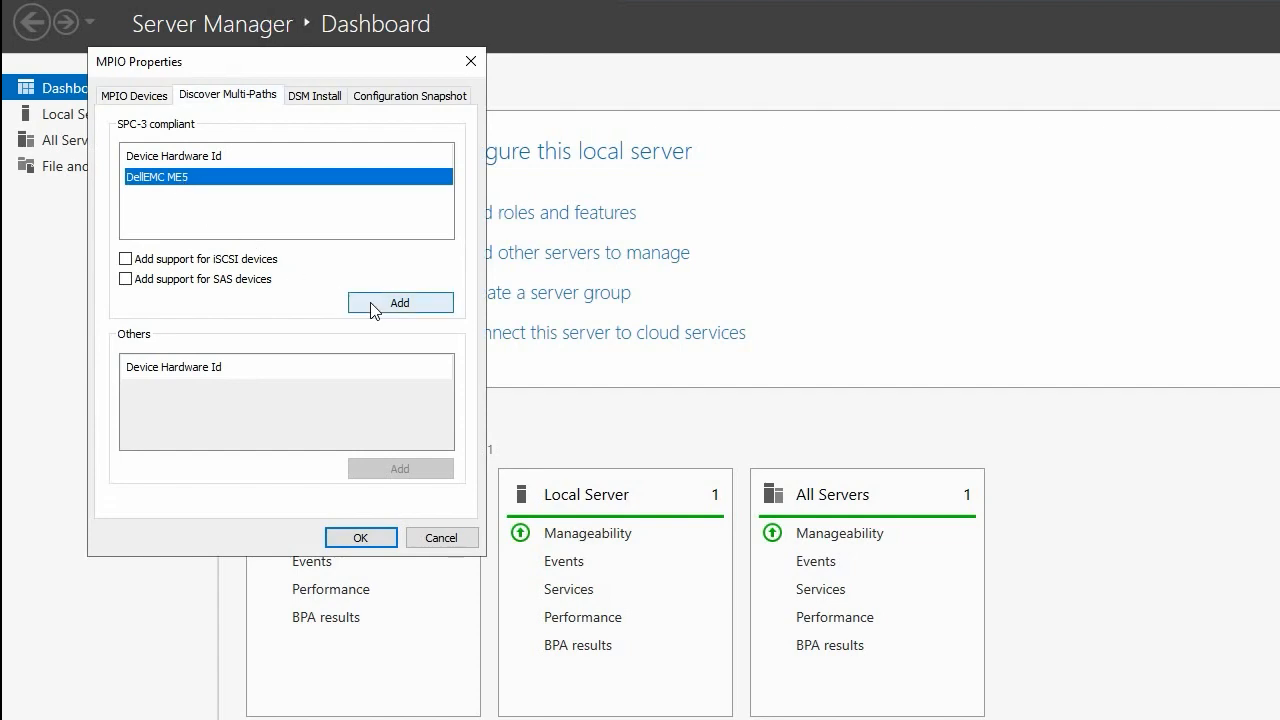
pyautogui.click(400, 302)
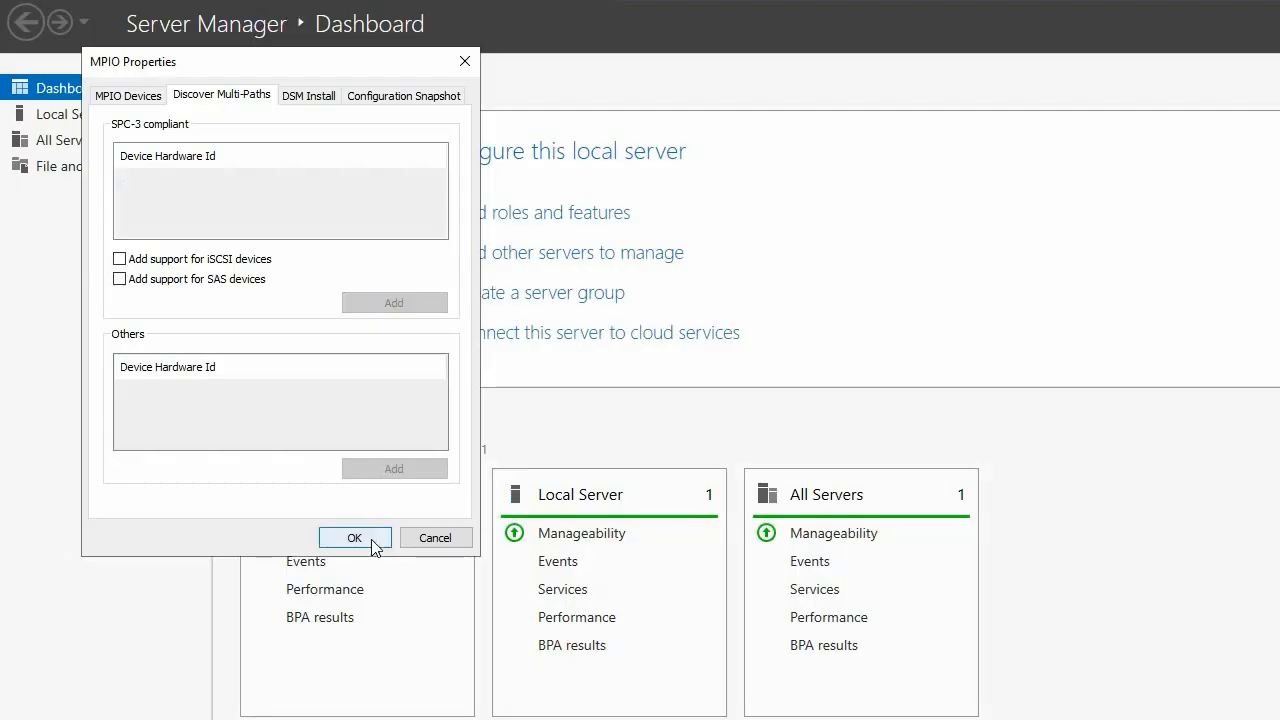
pyautogui.click(354, 537)
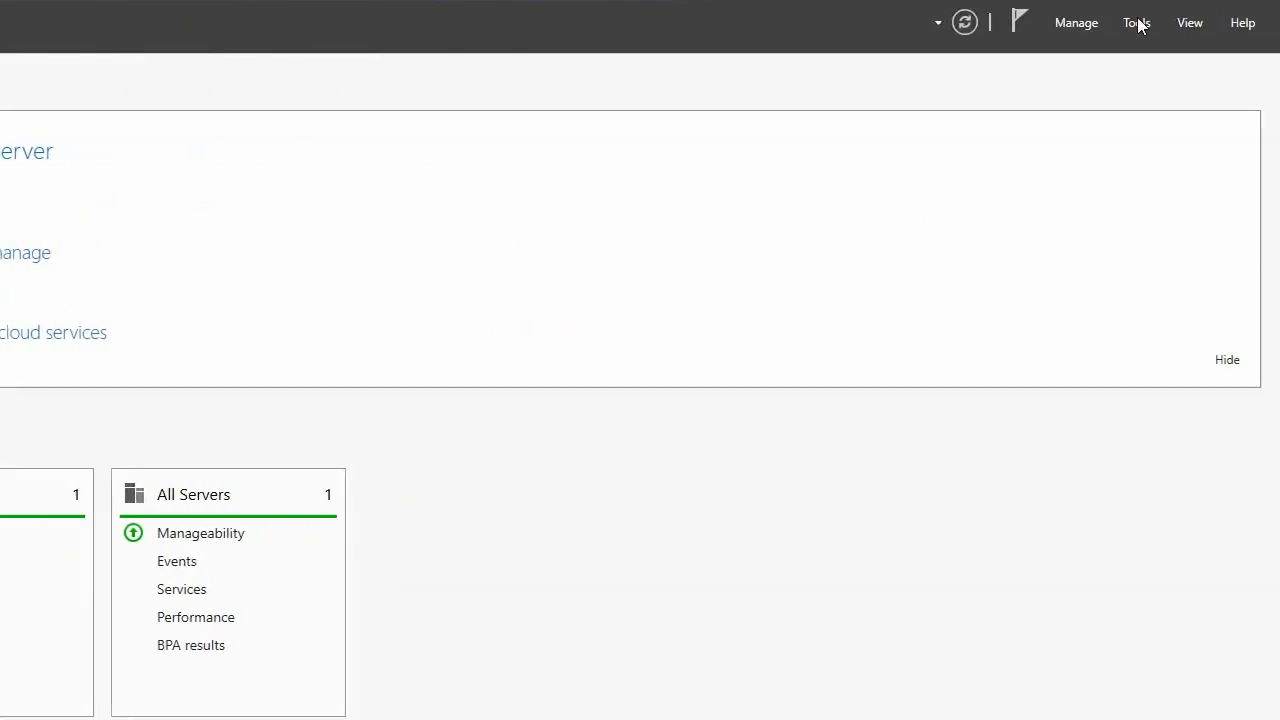
# Rescan disks in Disk Management, bring 186.26 GB Disk 2 online, and initialize it as MBR
pyautogui.click(1136, 22)
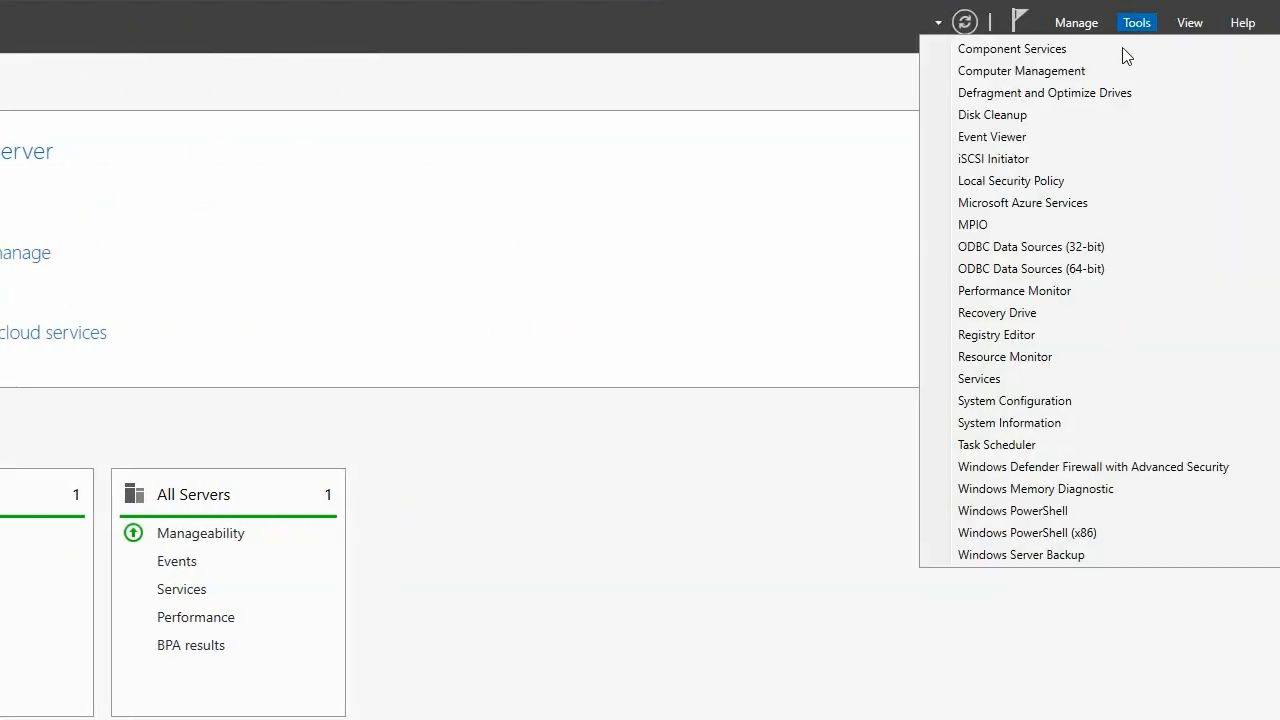
pyautogui.click(1021, 70)
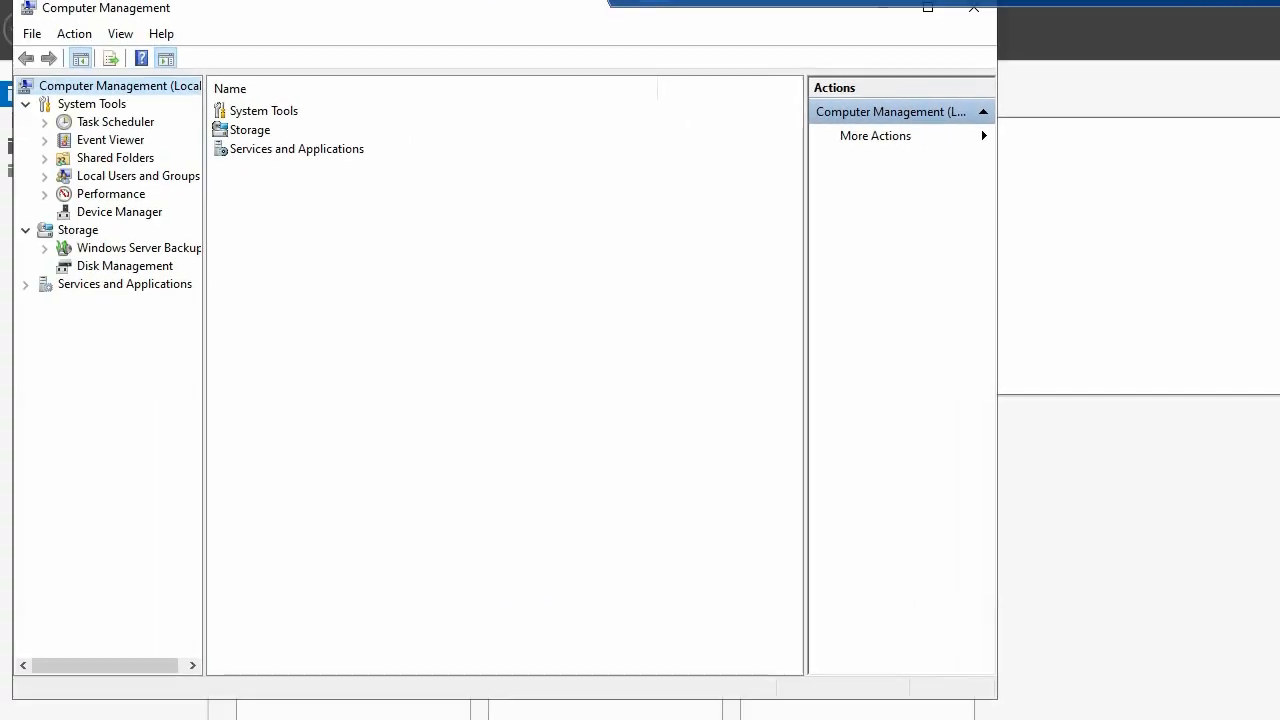
pyautogui.moveTo(148, 268)
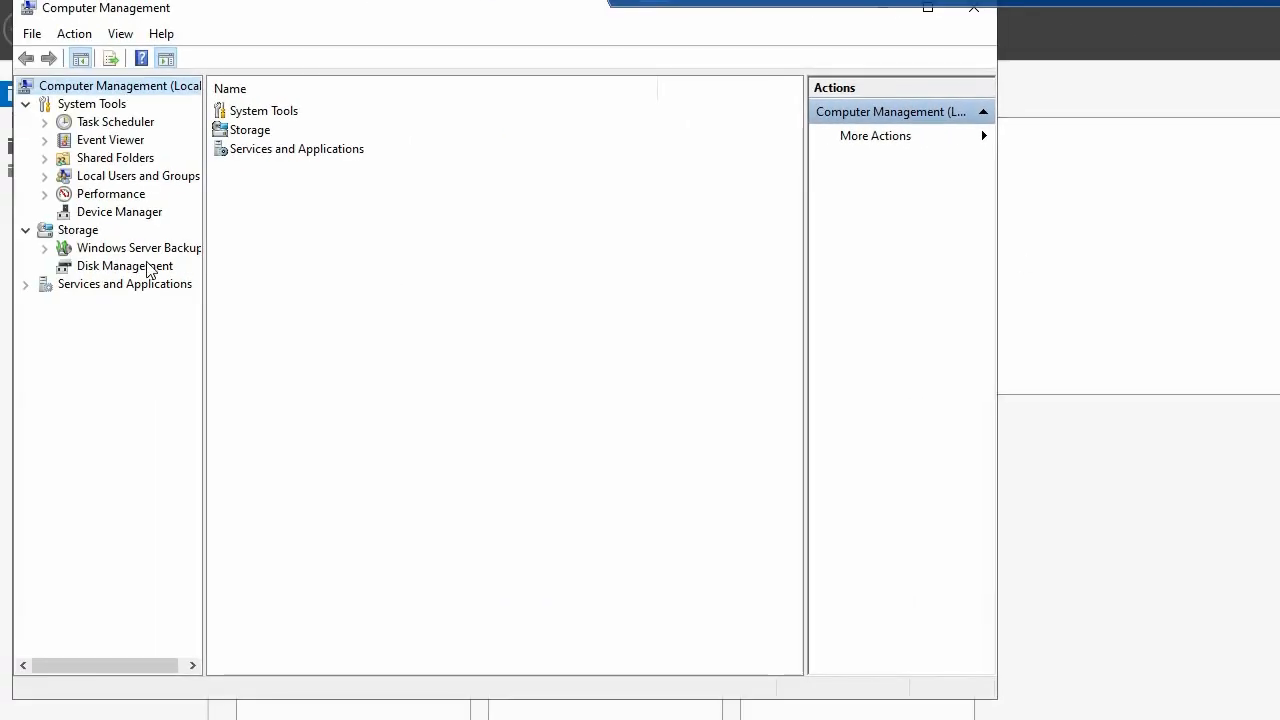
pyautogui.click(124, 265)
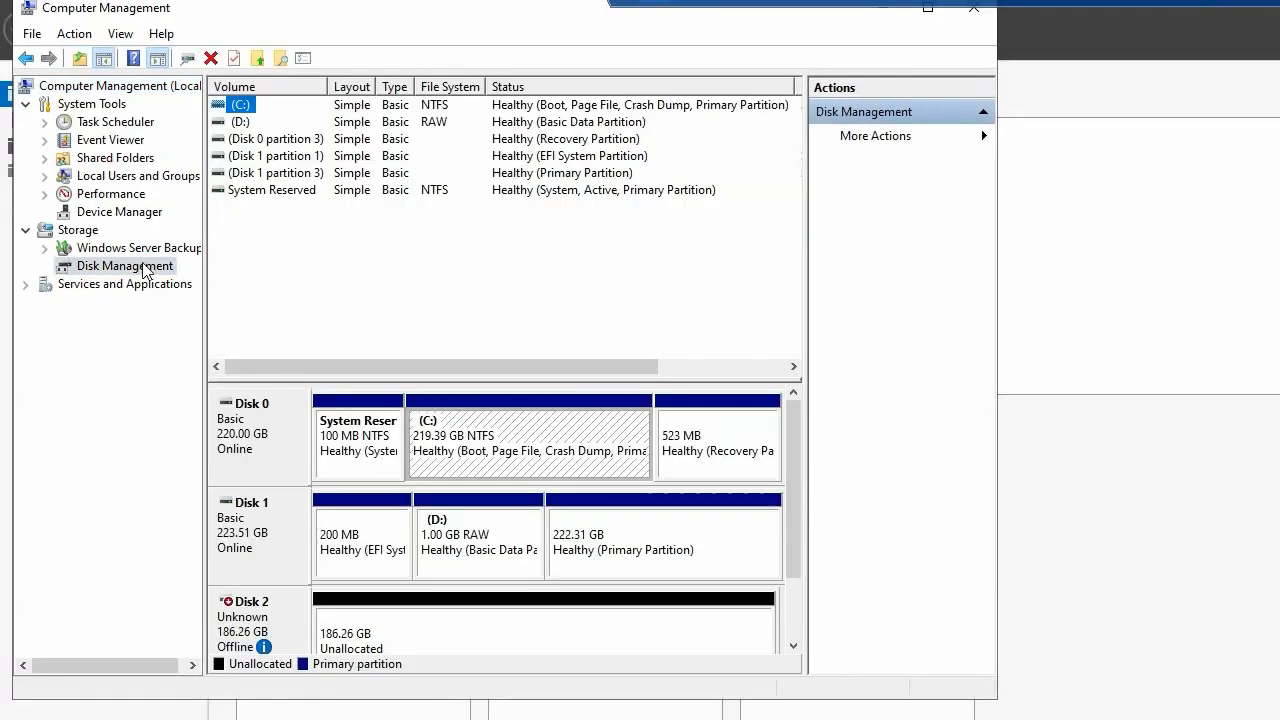
pyautogui.rightClick(116, 265)
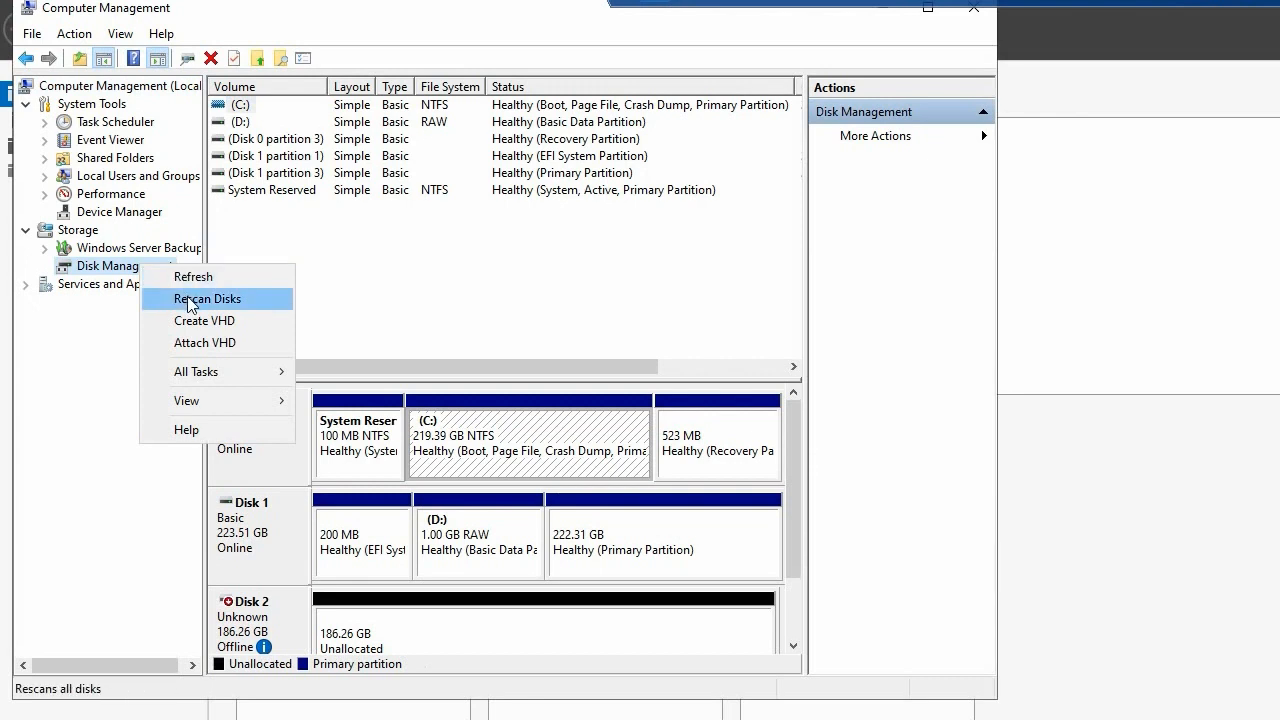
pyautogui.click(207, 298)
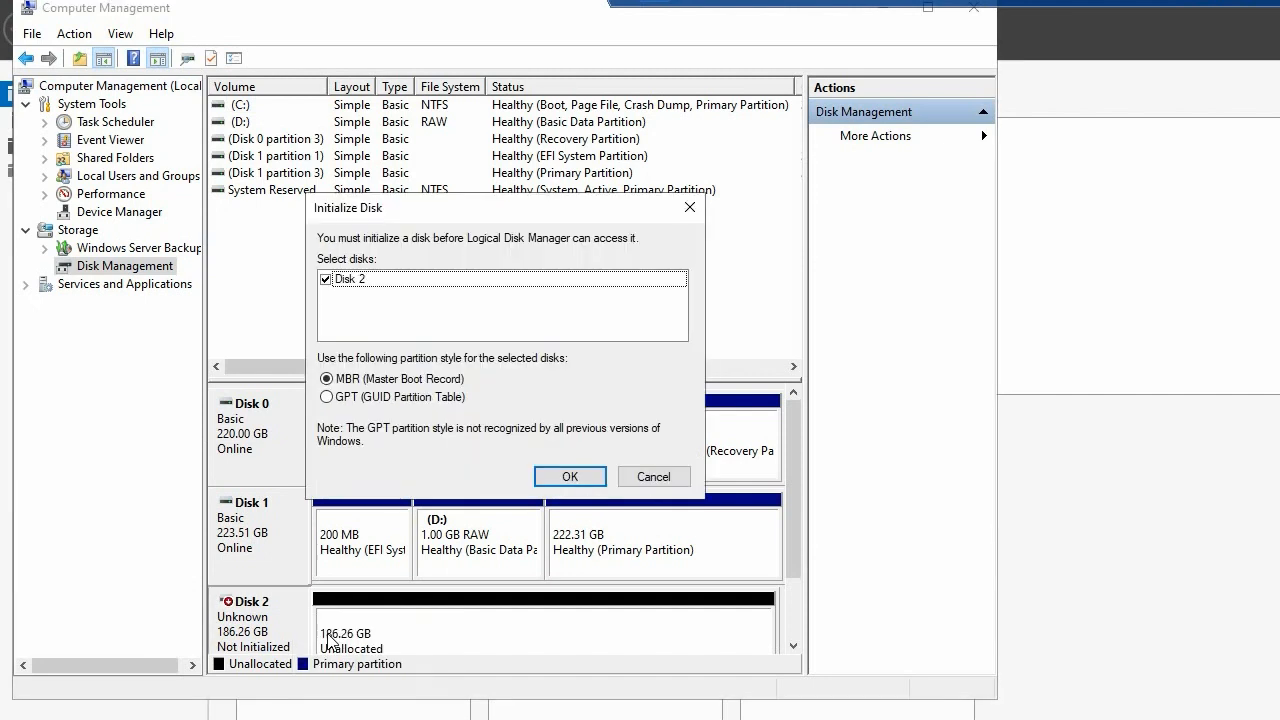
pyautogui.click(570, 476)
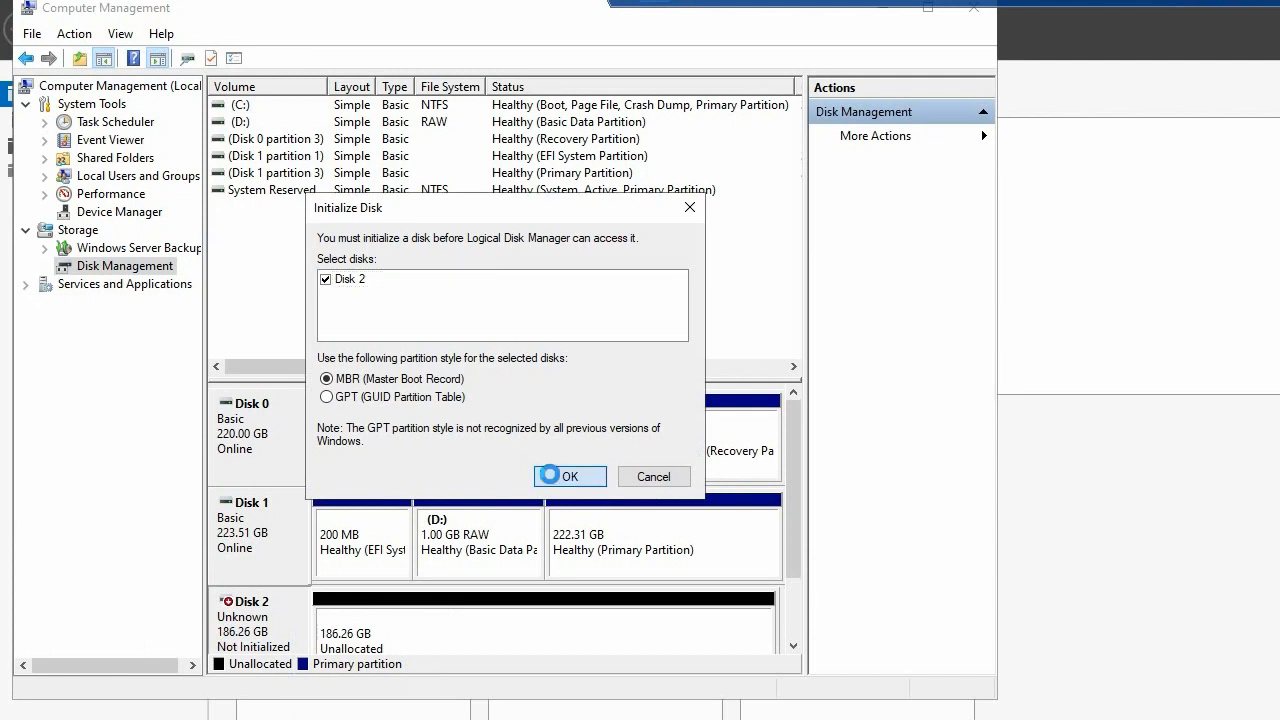
pyautogui.click(569, 476)
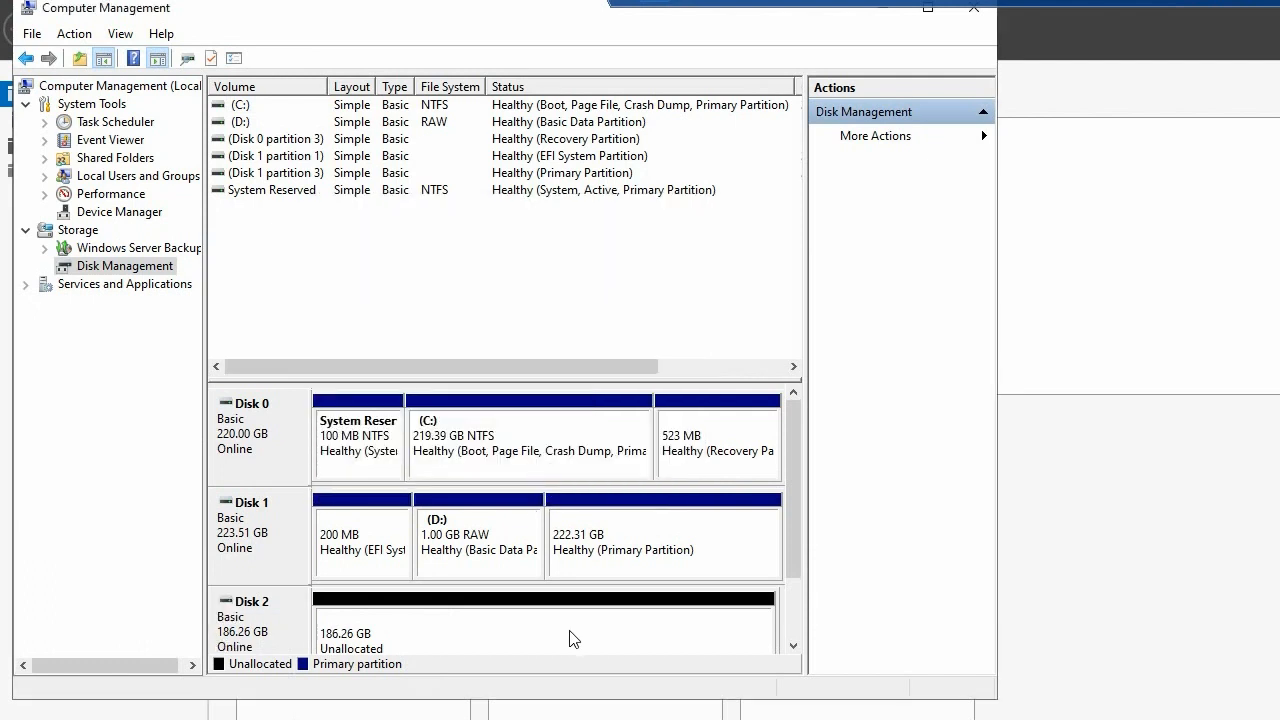
# Create a full 190729 MB simple volume E: on Disk 2's unallocated space
pyautogui.rightClick(545, 625)
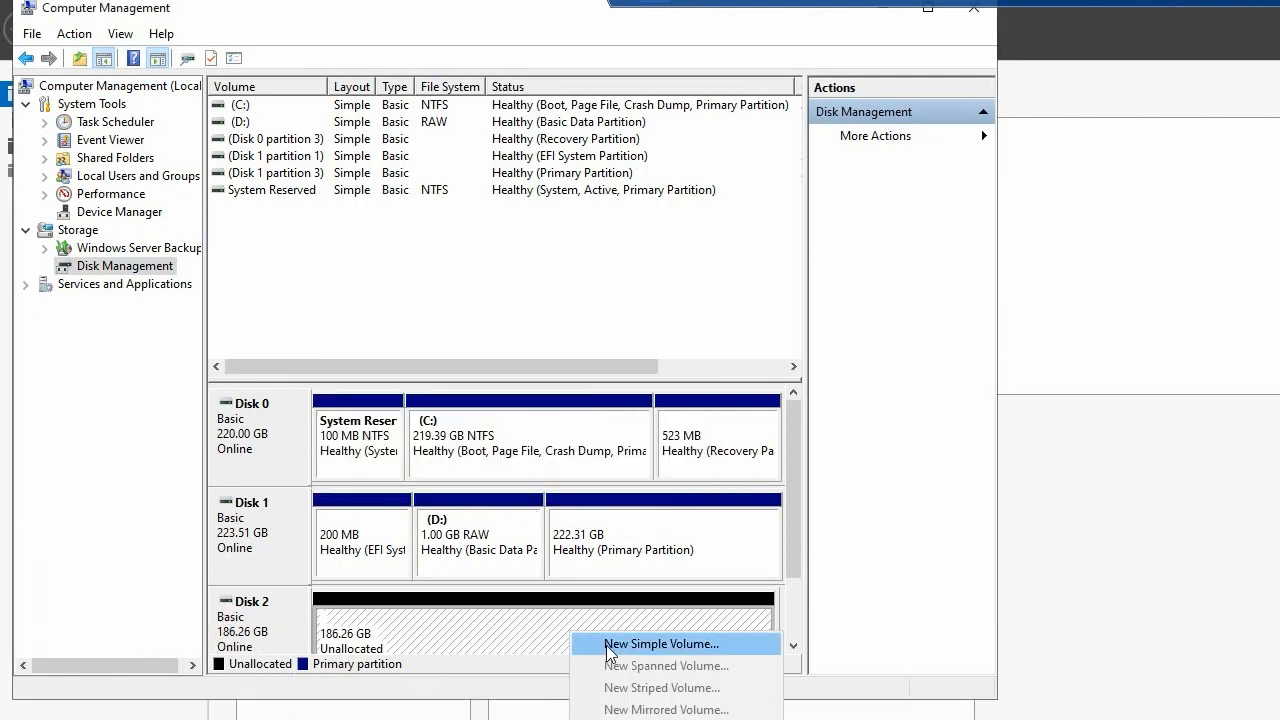
pyautogui.click(660, 643)
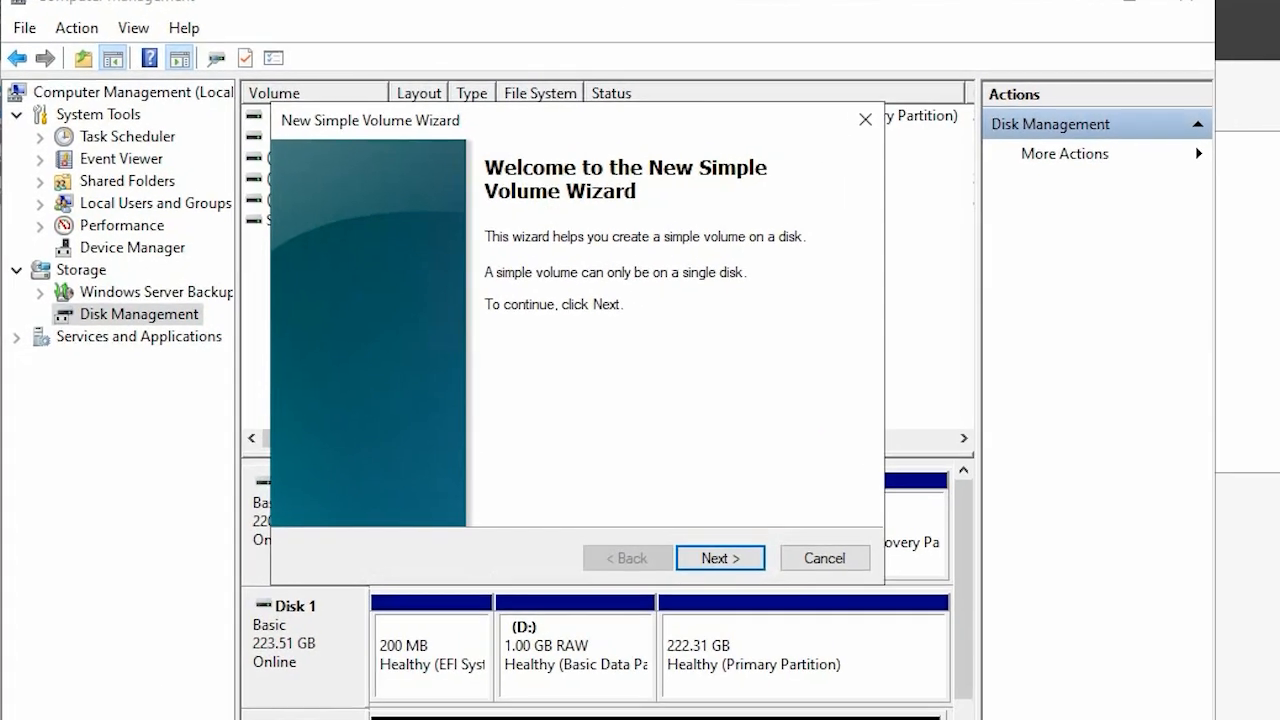
pyautogui.click(719, 557)
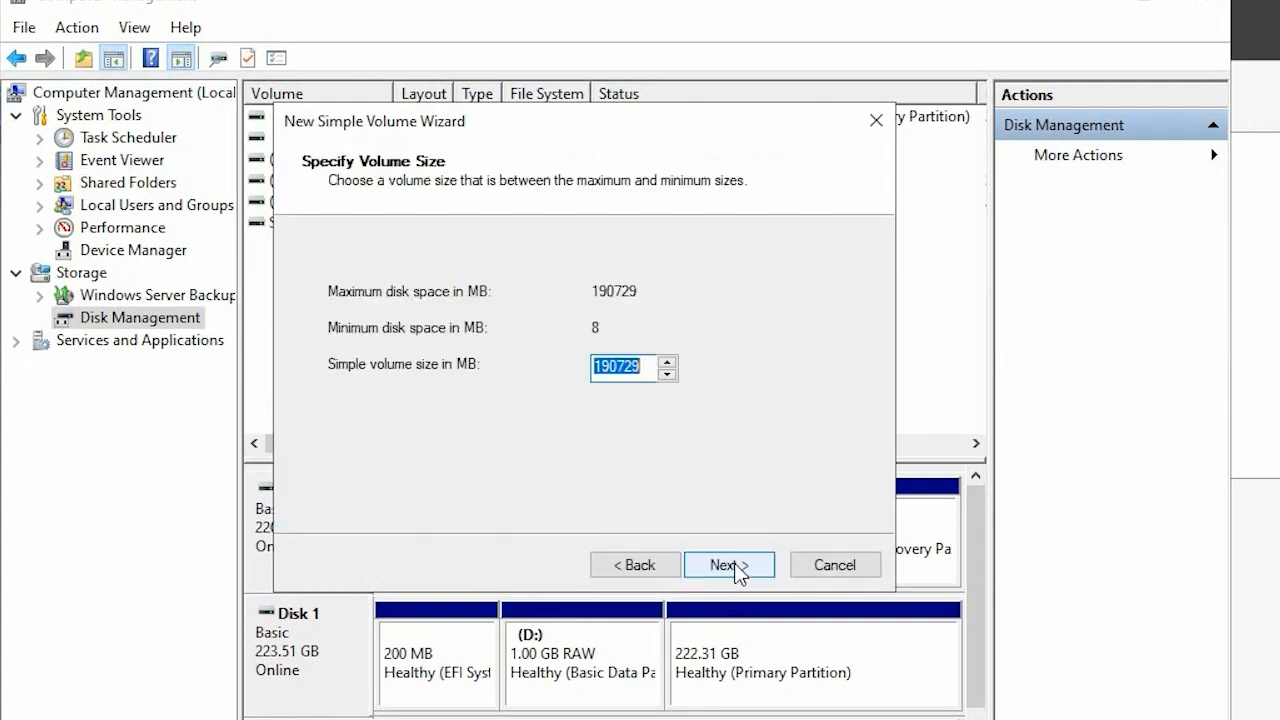
pyautogui.click(729, 564)
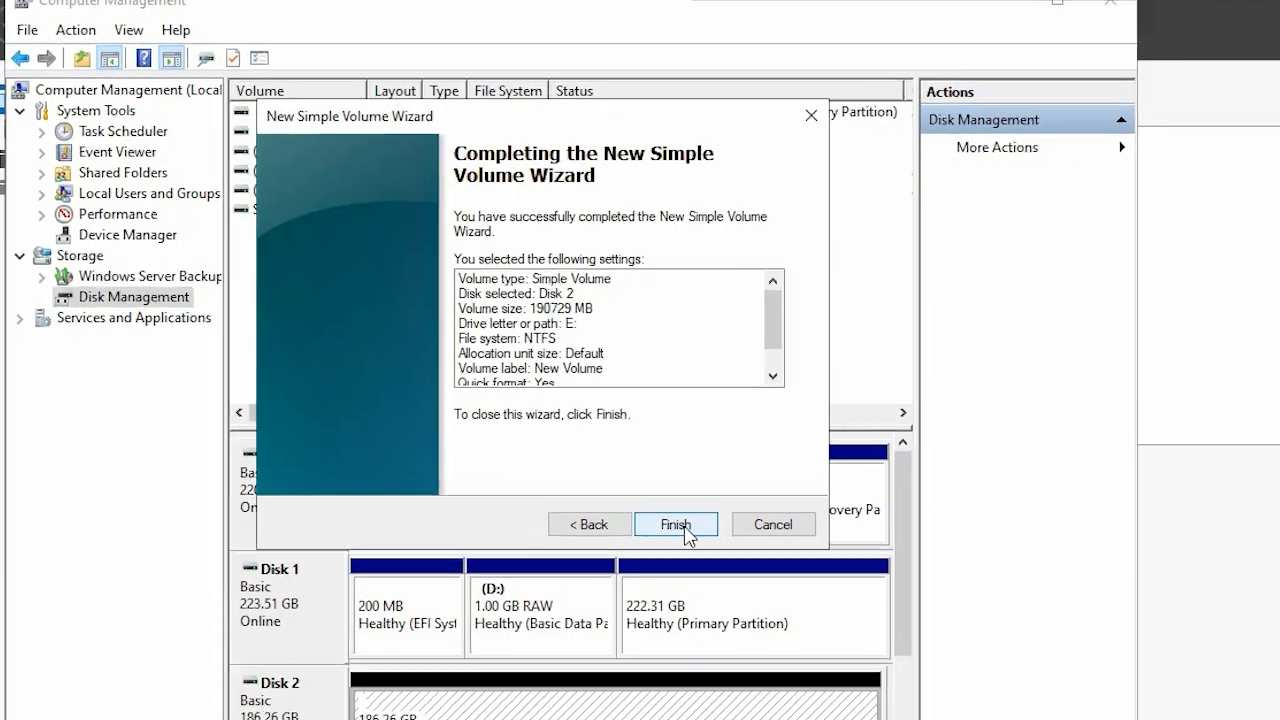
pyautogui.click(676, 524)
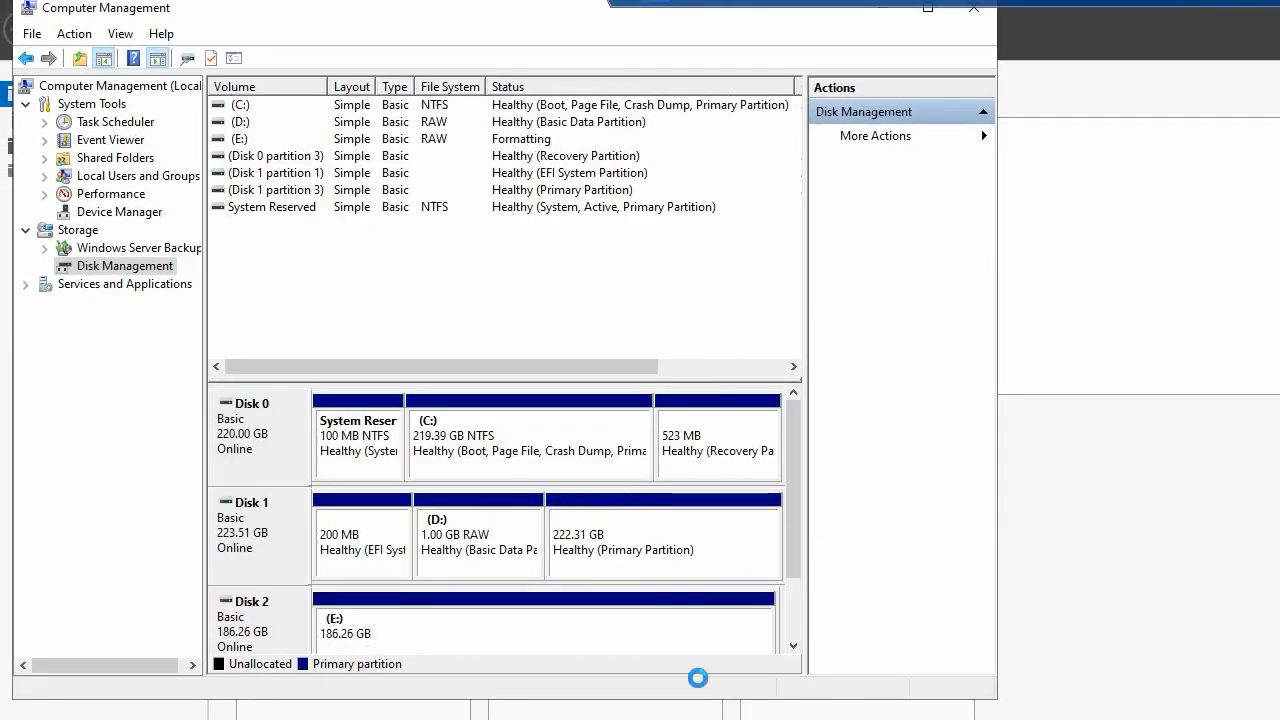